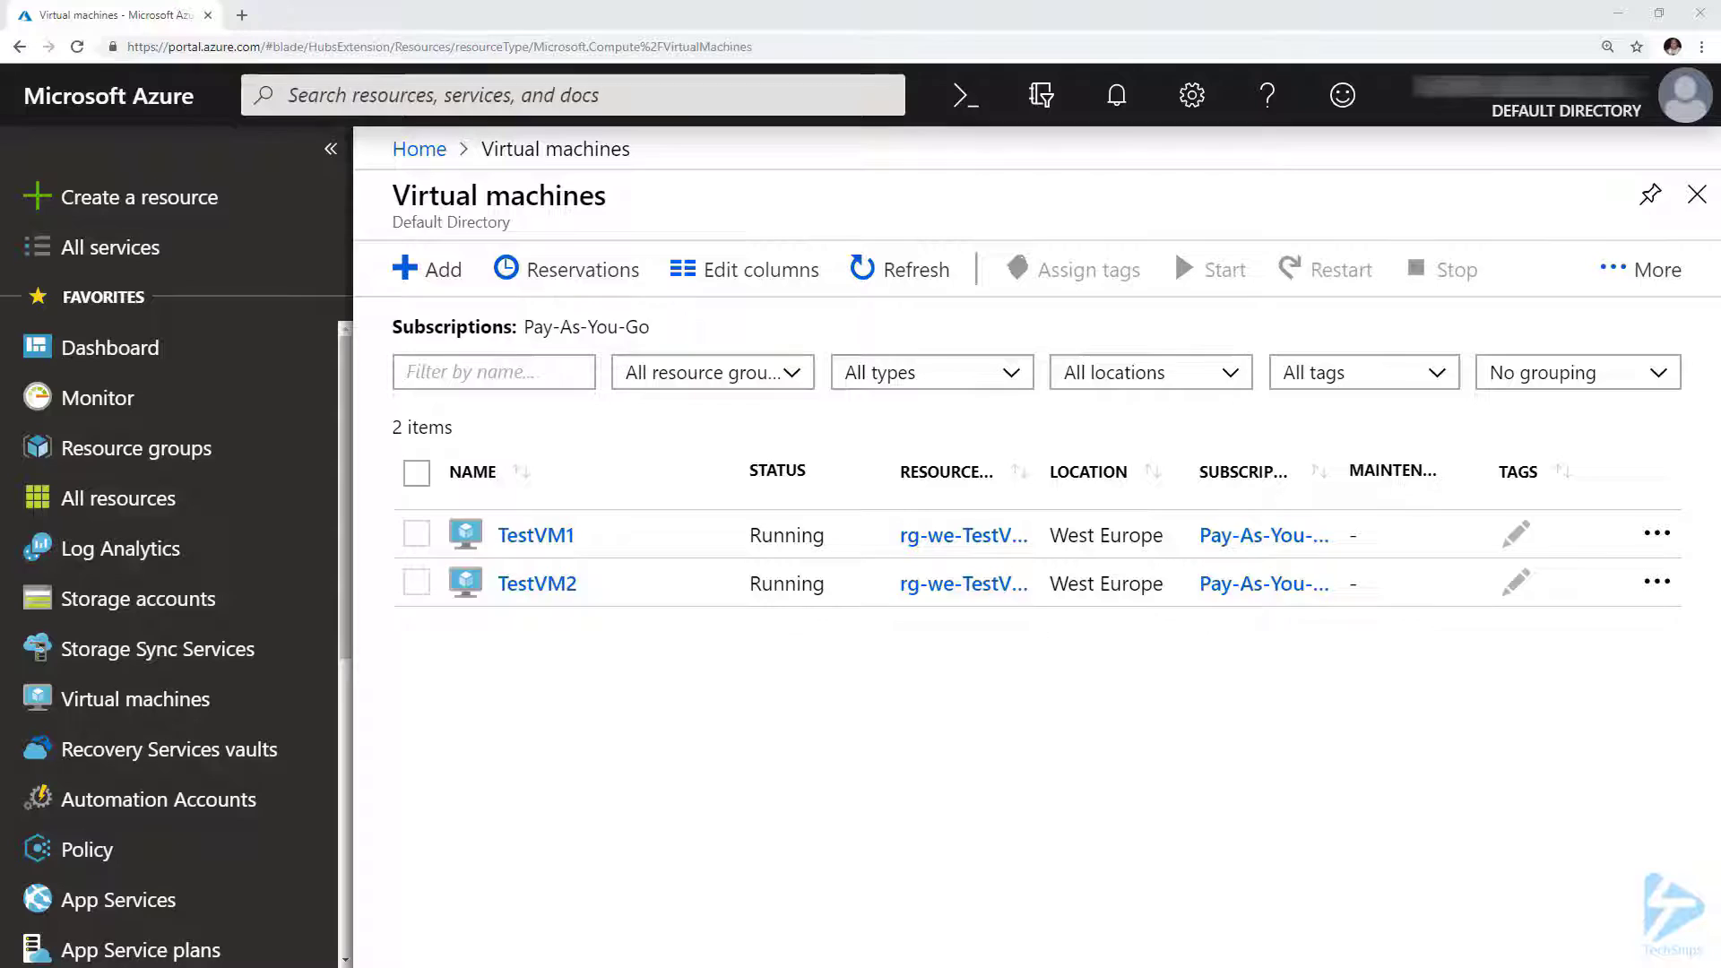
# Step: Browse TestVM1's available extensions, loading more entries into the New resource list
pyautogui.click(536, 534)
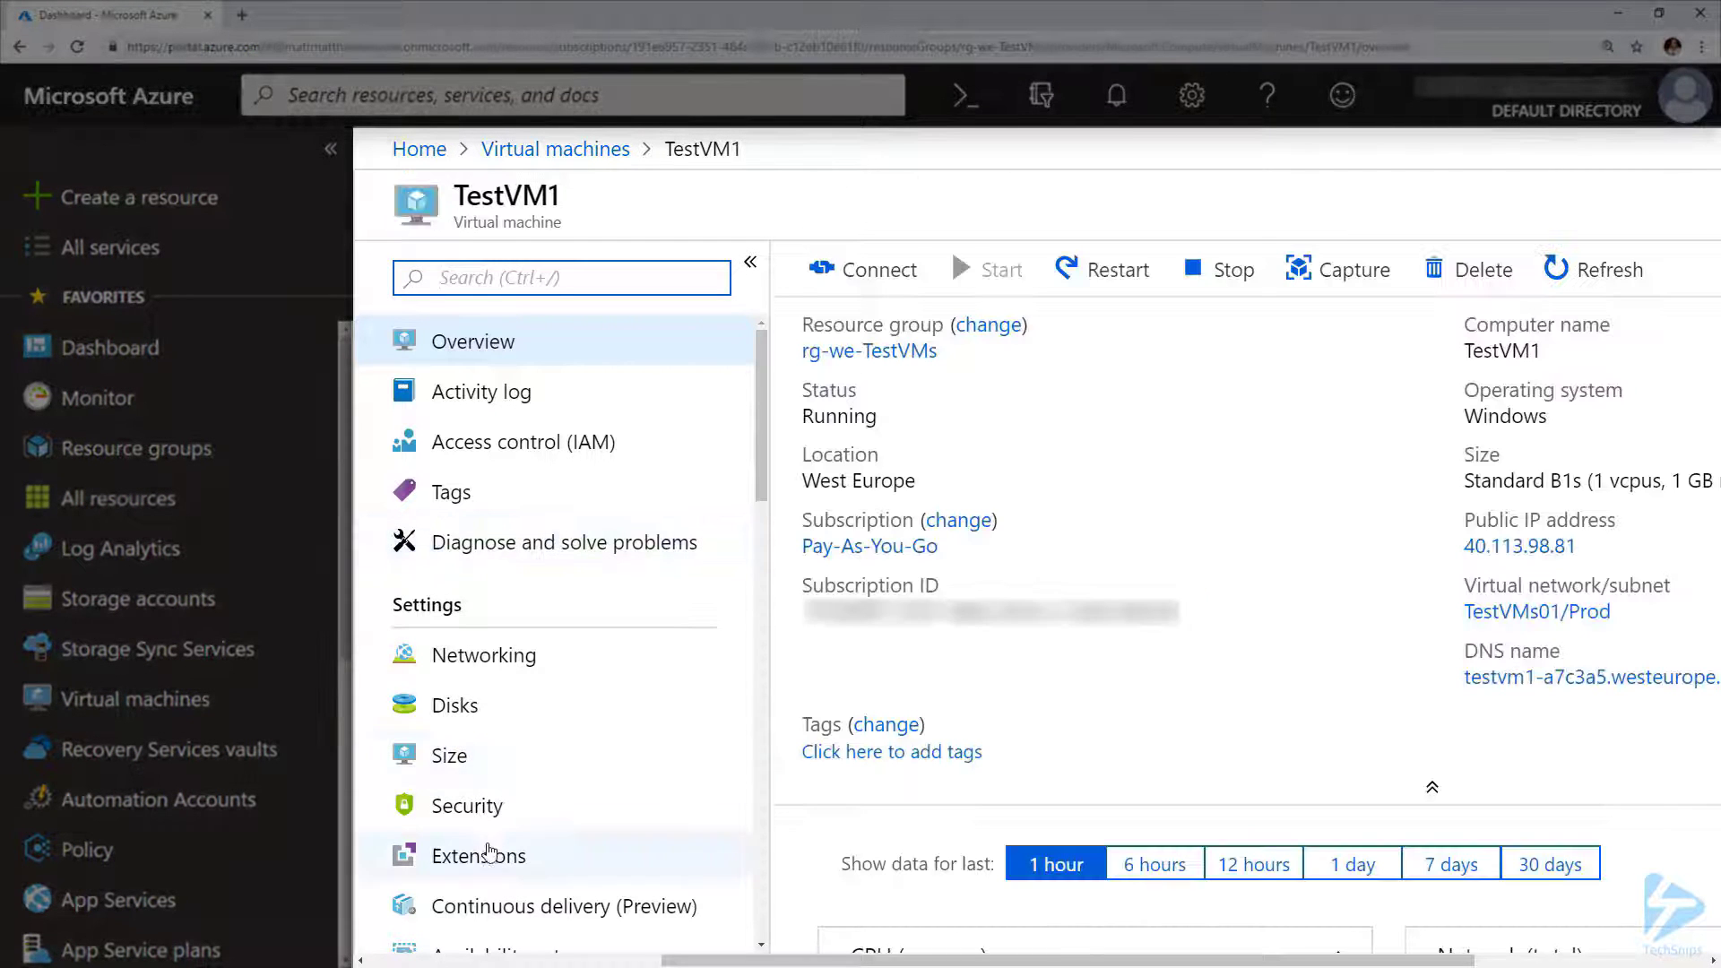
pyautogui.click(477, 855)
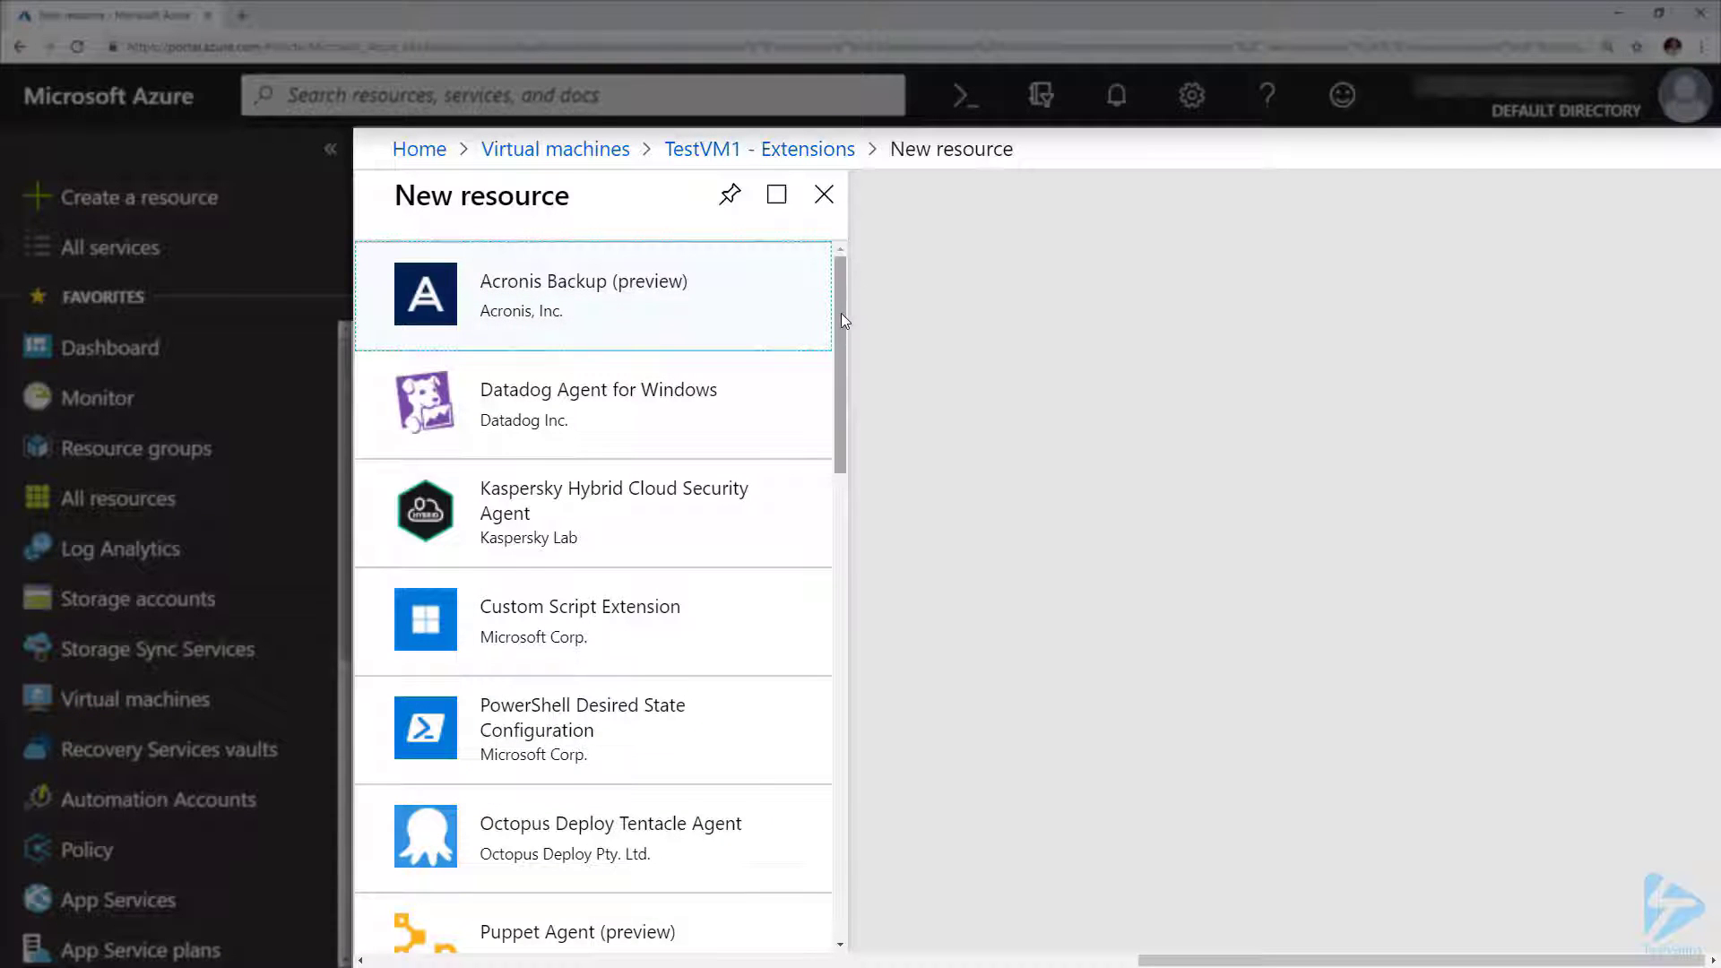
pyautogui.scroll(-3)
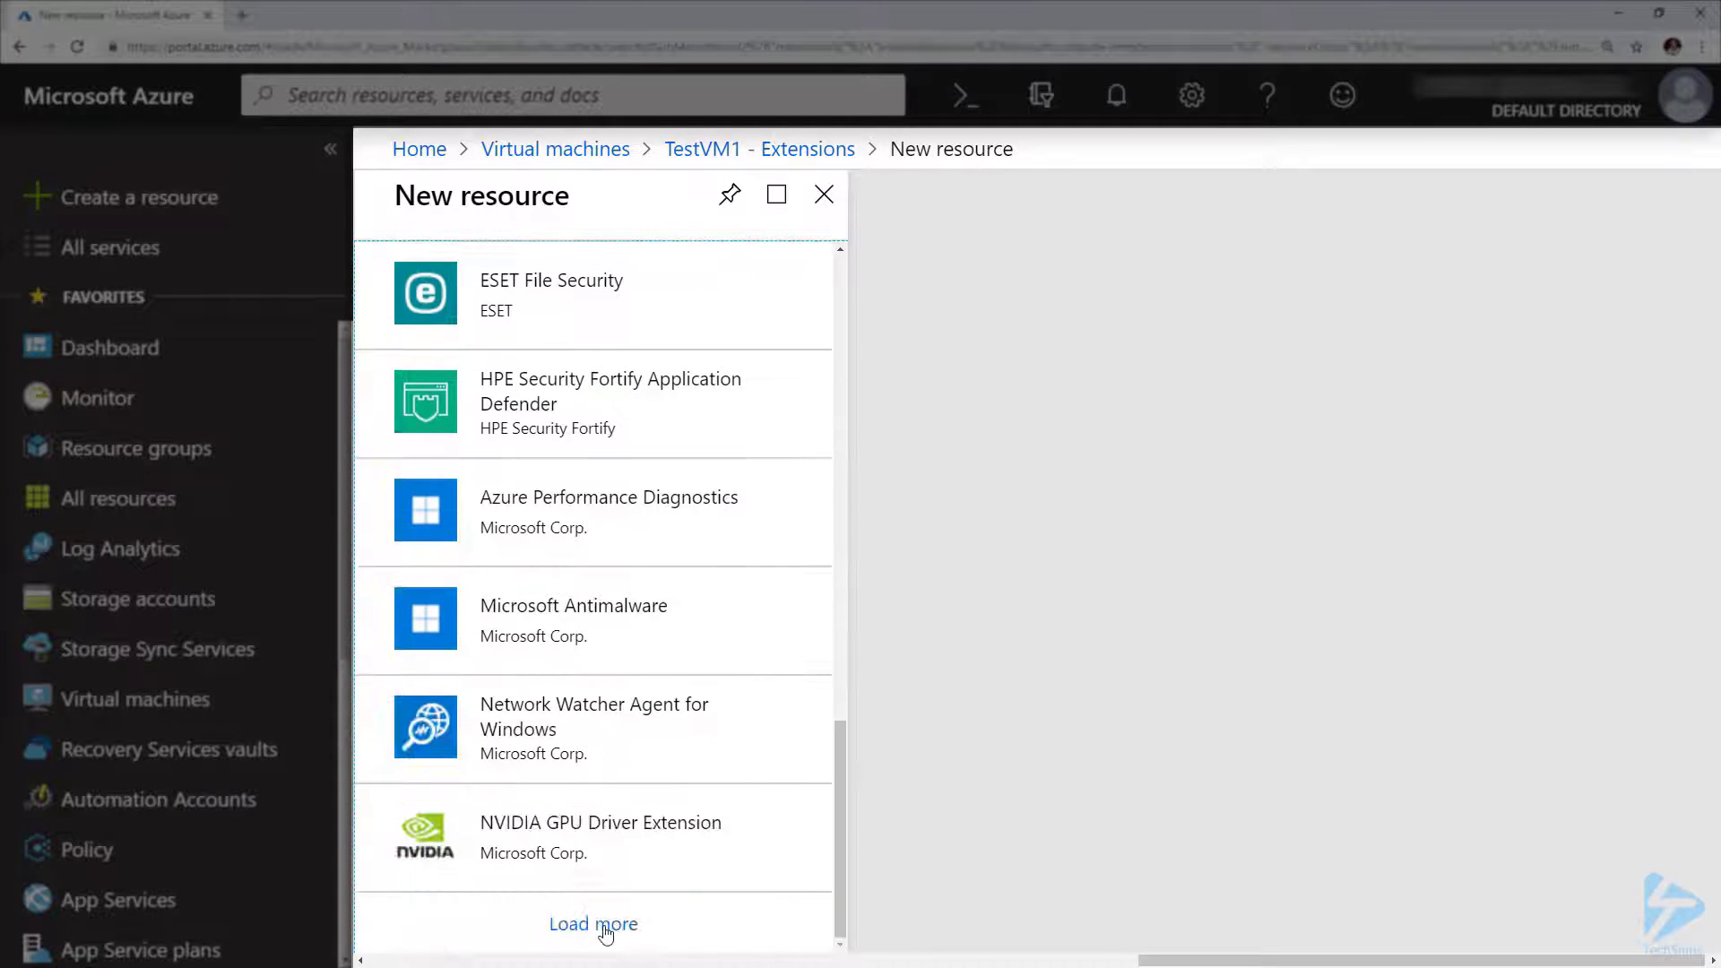
pyautogui.click(592, 923)
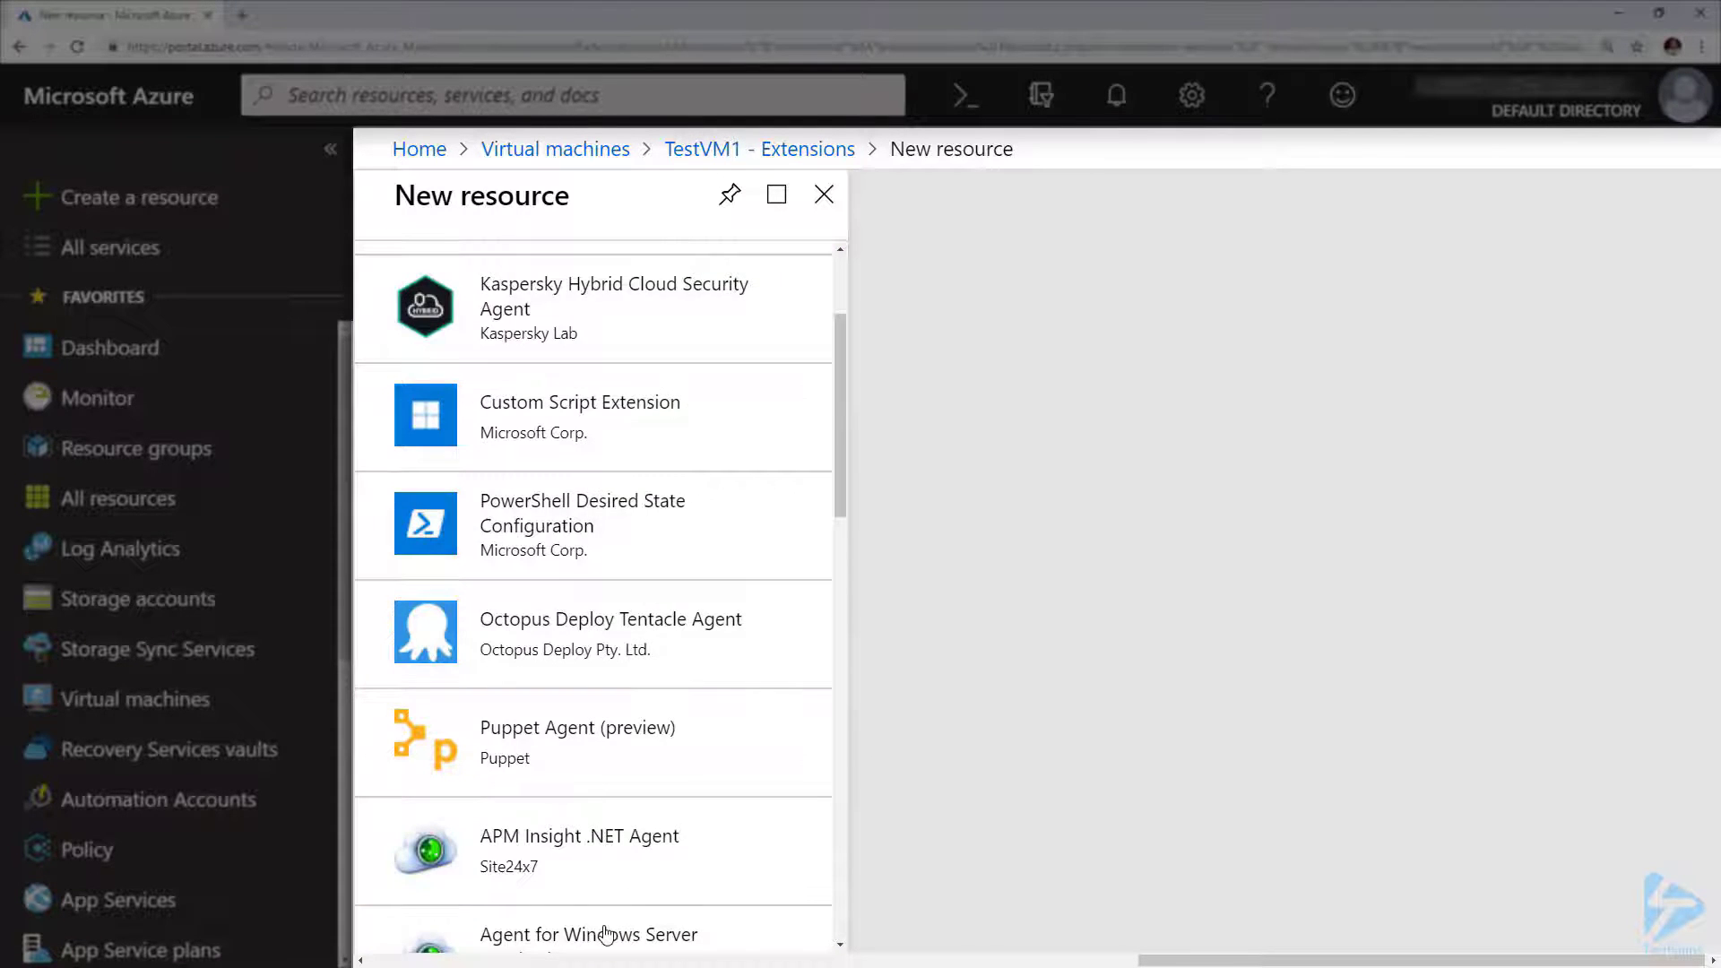
pyautogui.scroll(-3)
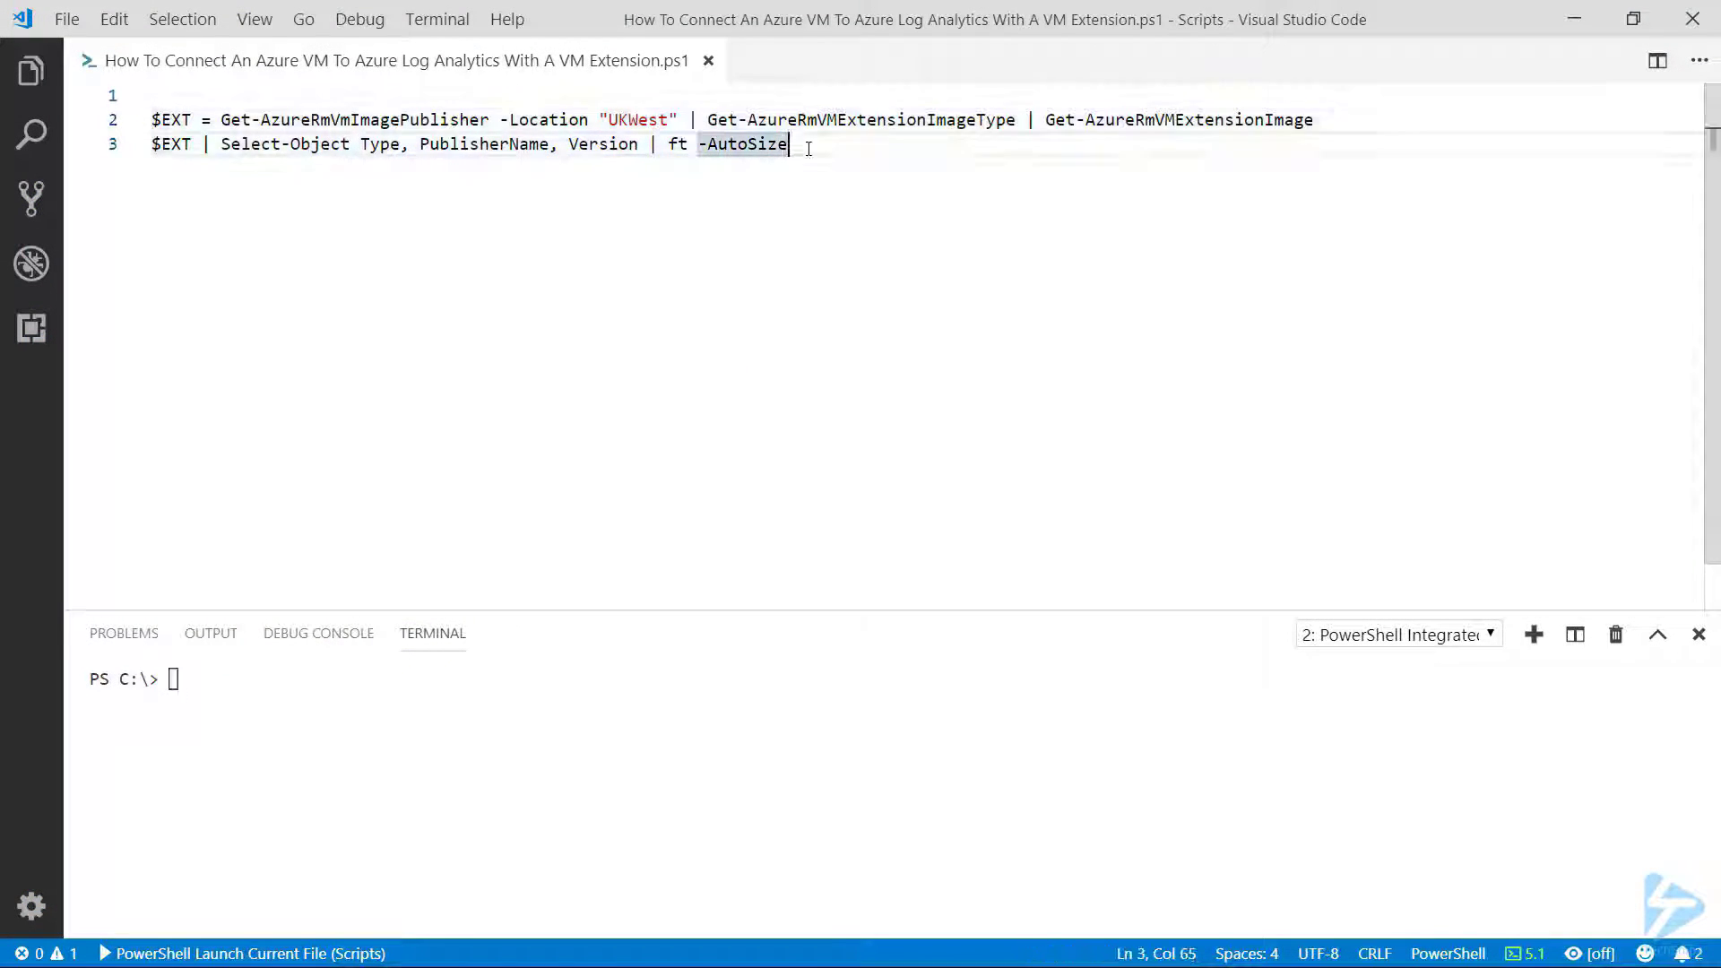
# Step: Select the extension image query in the script to run it
pyautogui.press('ctrl+a')
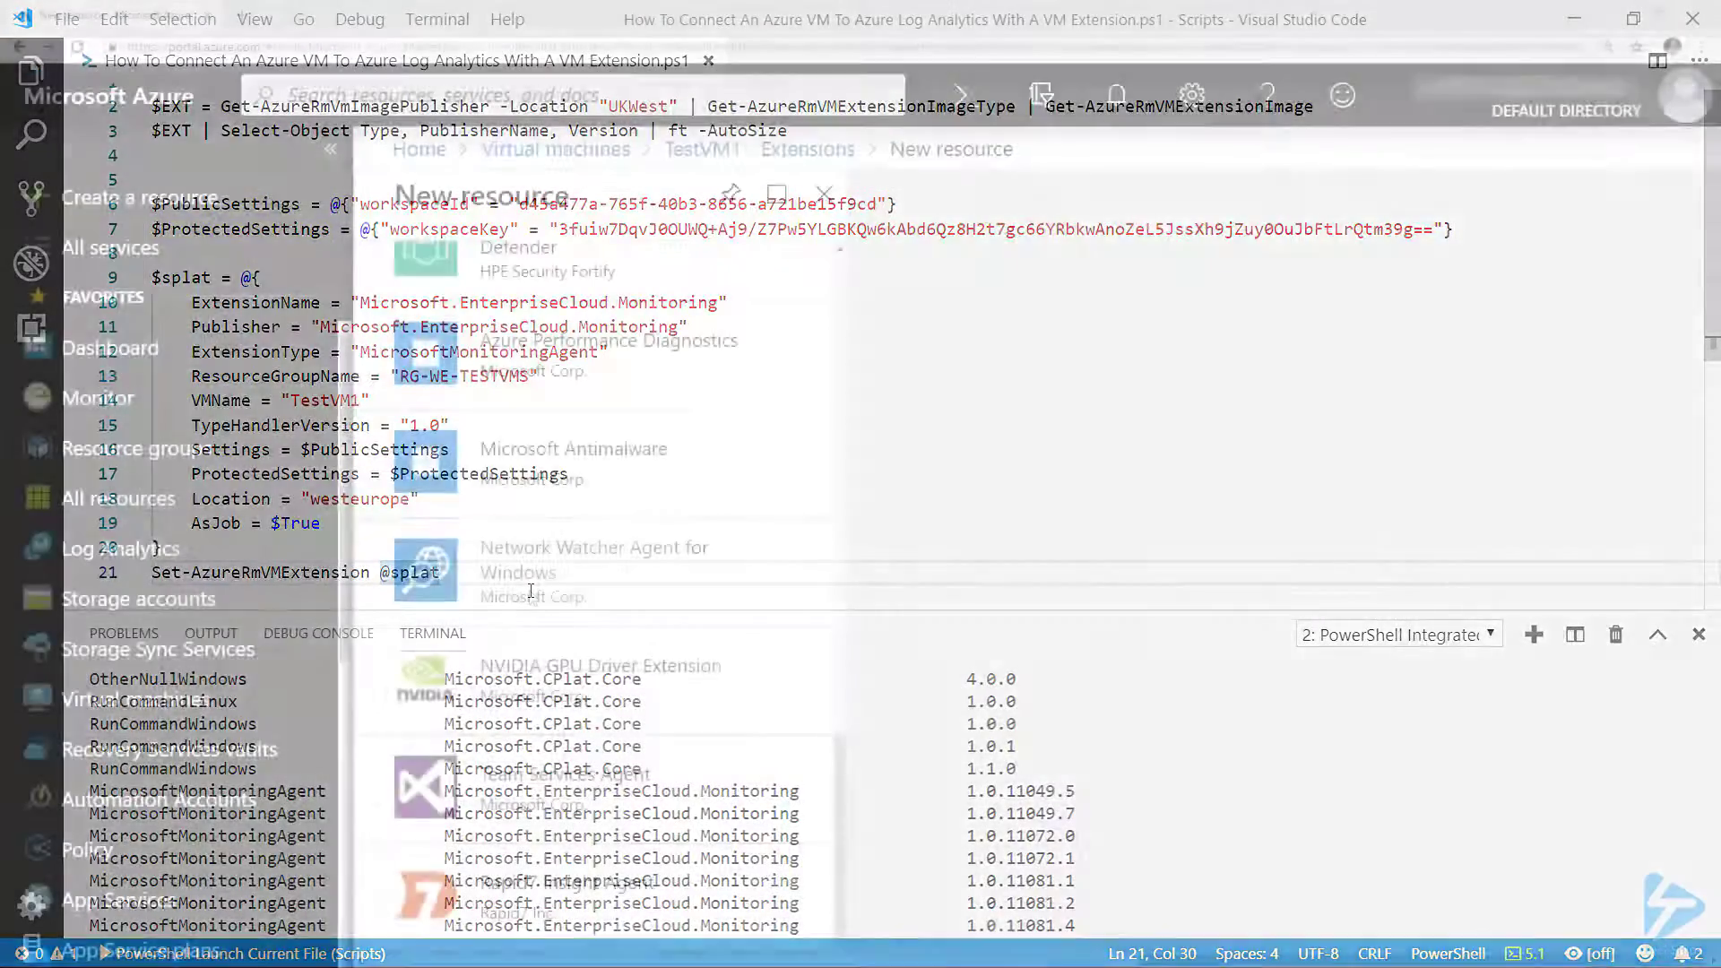
# Step: Open SnipsTestWorkSpace's Windows Servers connected sources showing Workspace ID and Primary Key
pyautogui.click(121, 548)
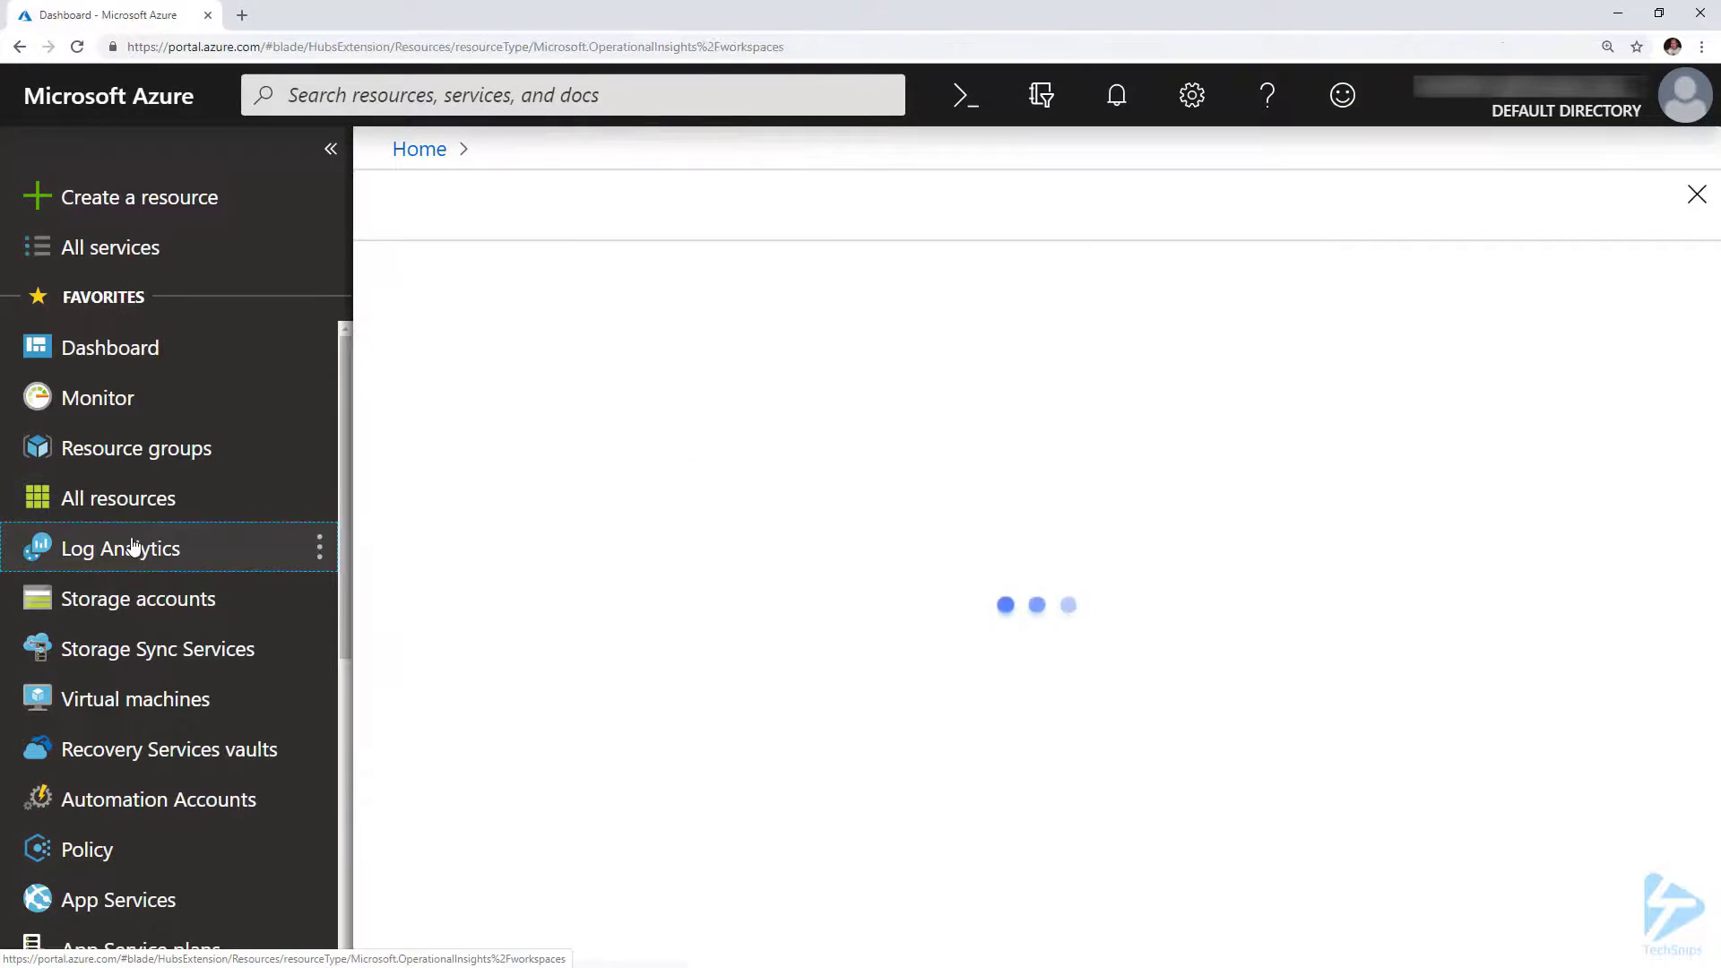
pyautogui.click(121, 547)
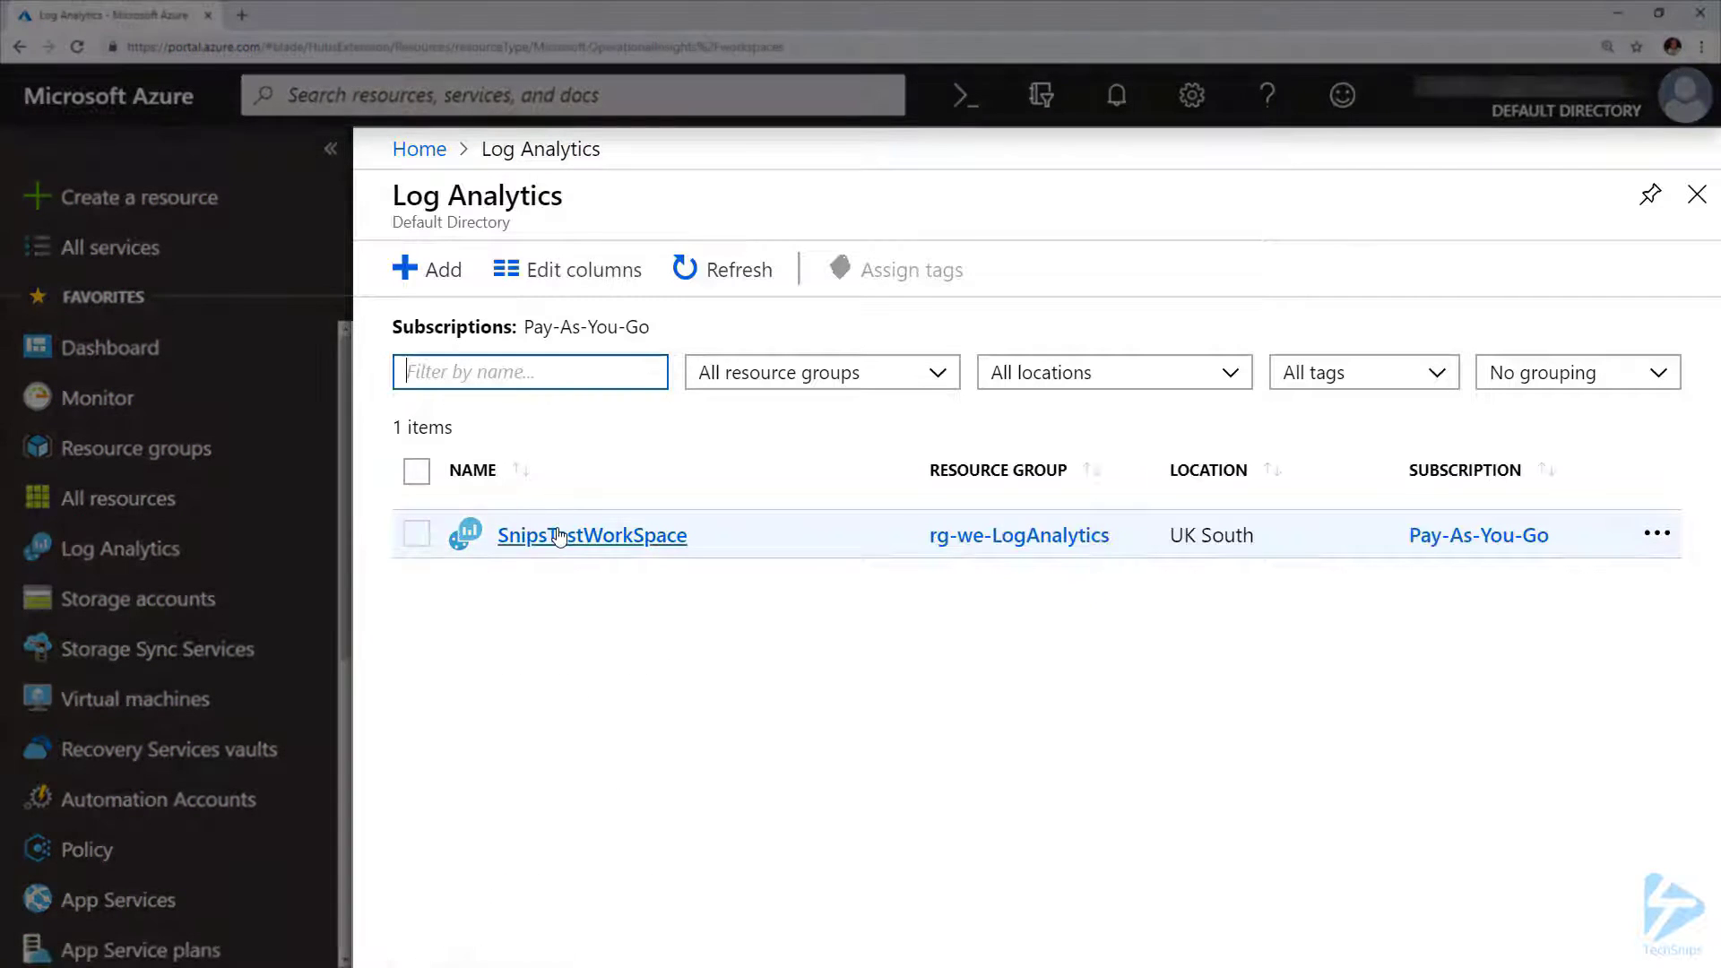
pyautogui.click(590, 534)
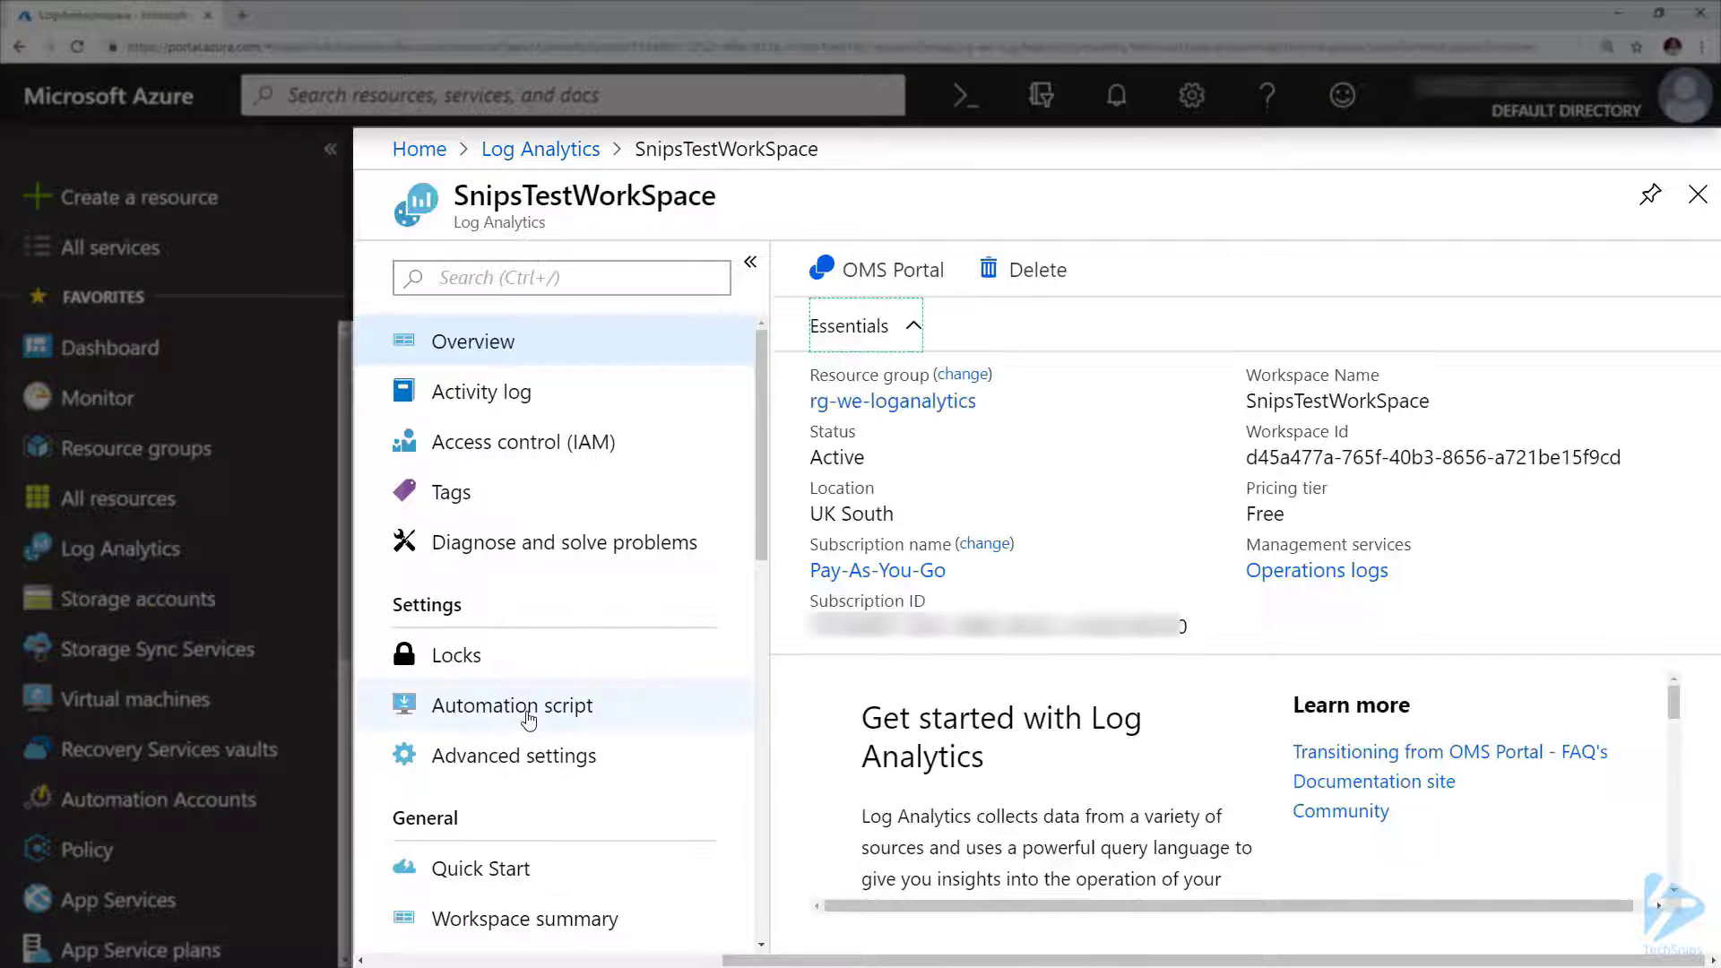
pyautogui.click(513, 754)
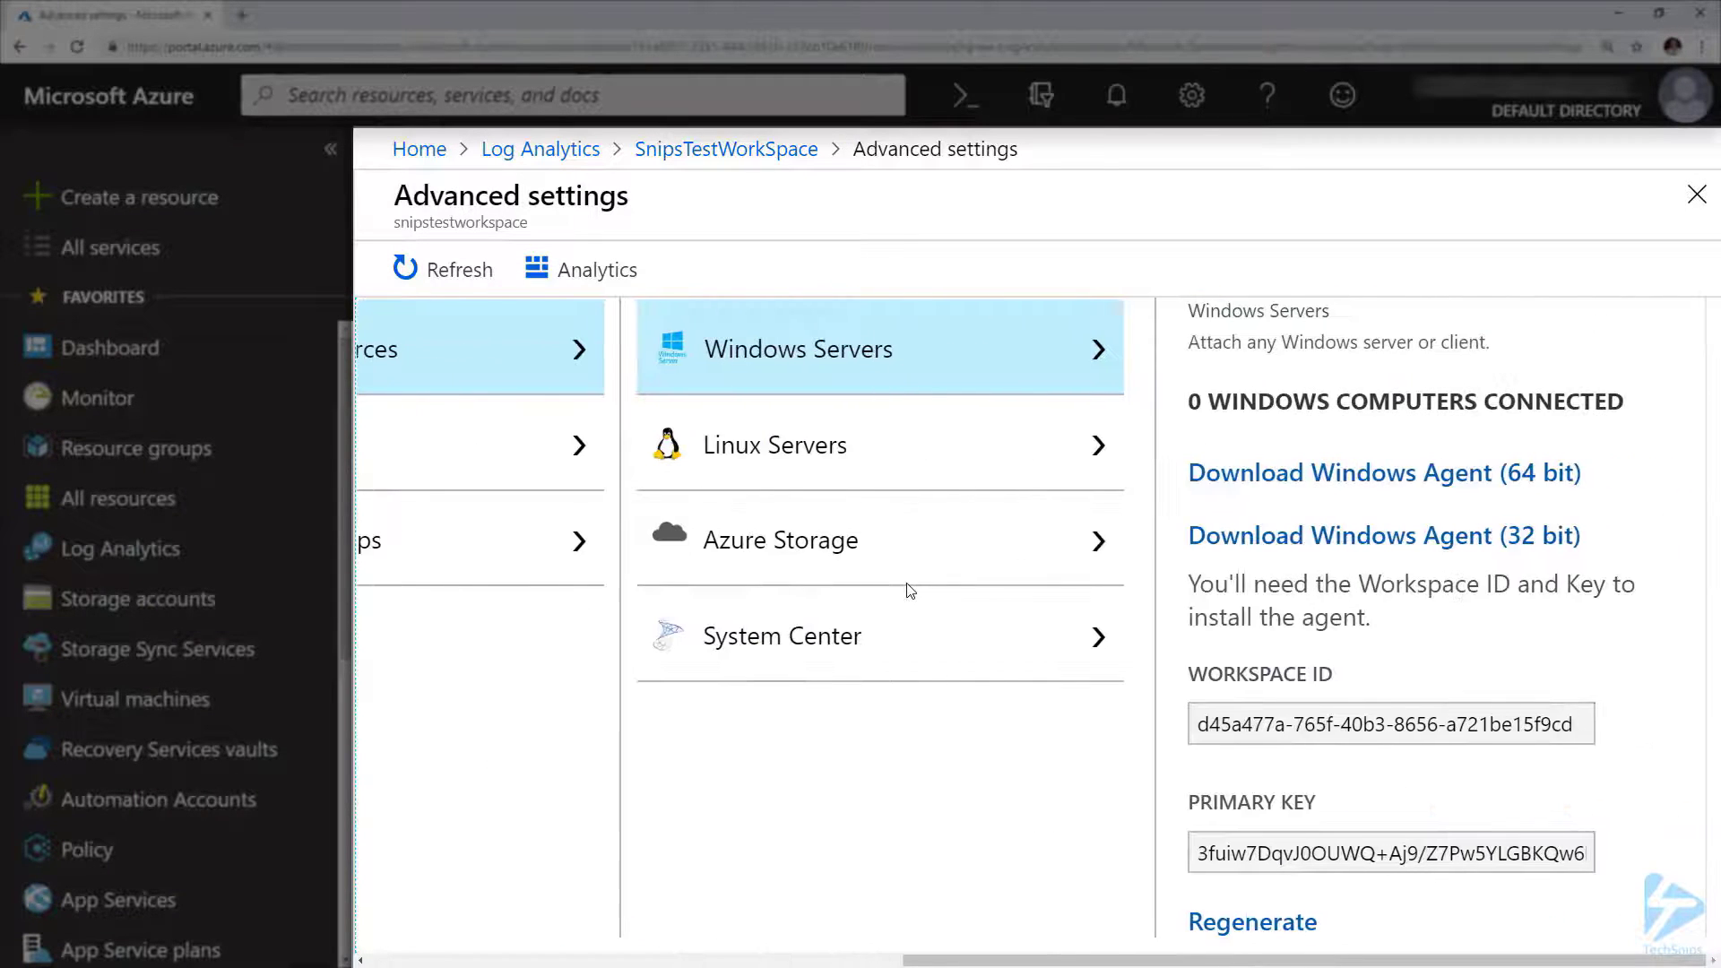
pyautogui.click(1389, 724)
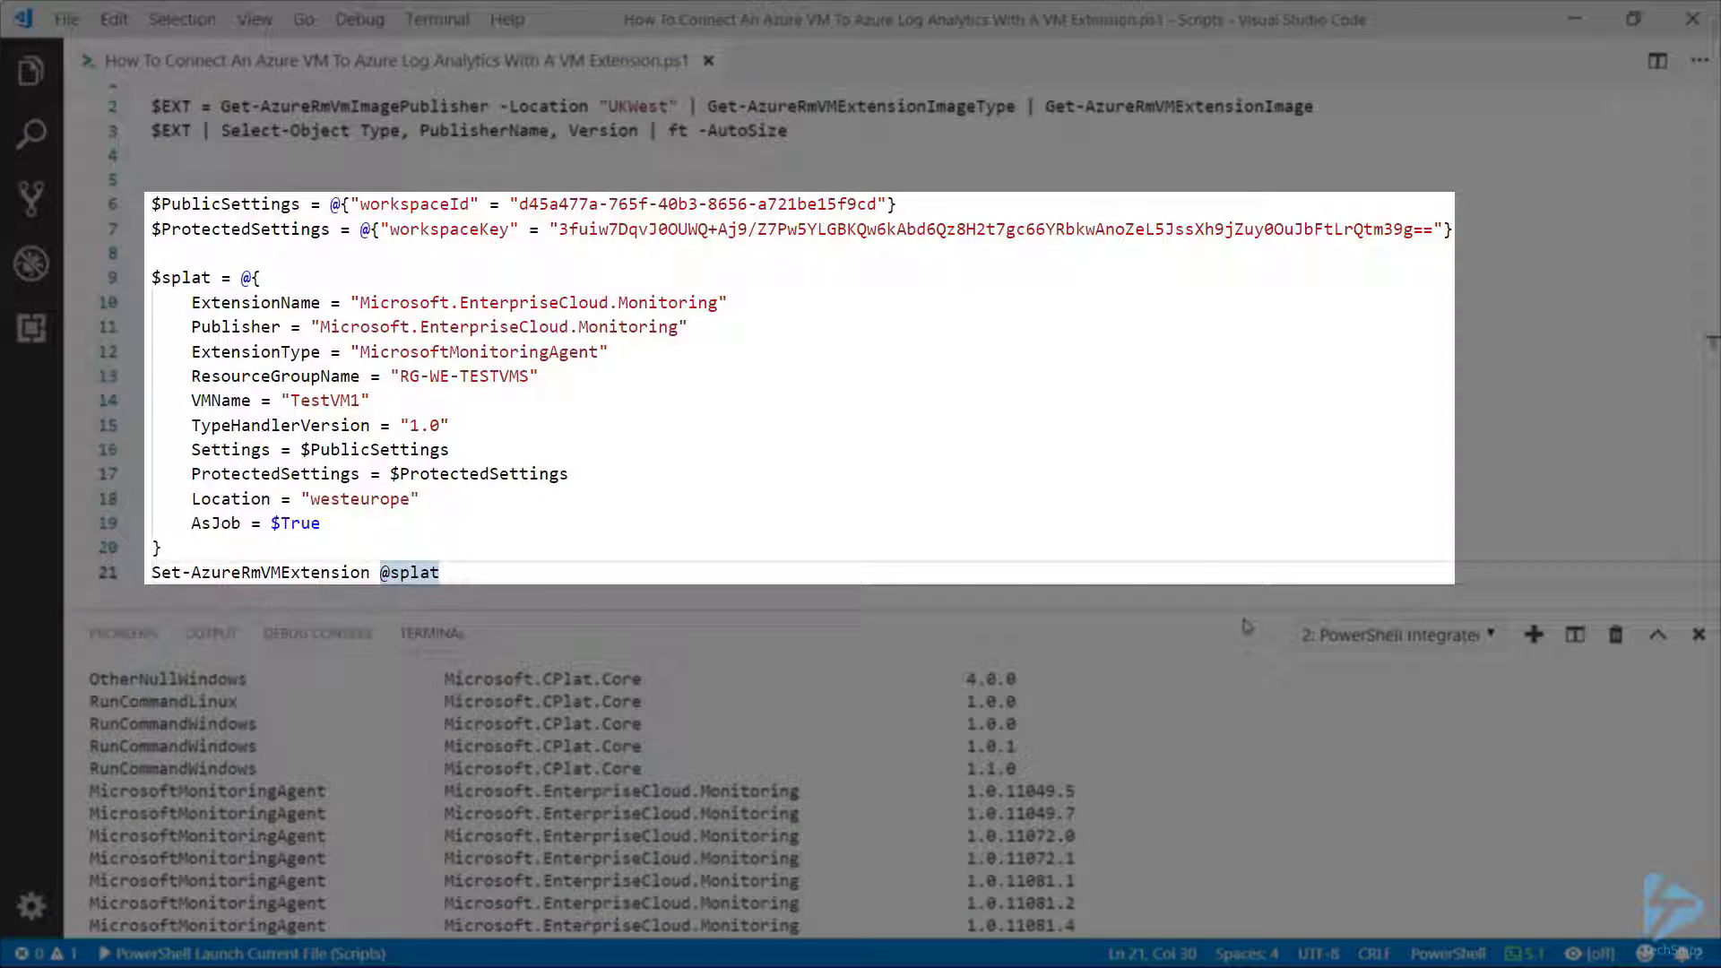
# Step: Run script lines 6–21 to deploy the monitoring agent to TestVM1
pyautogui.click(439, 572)
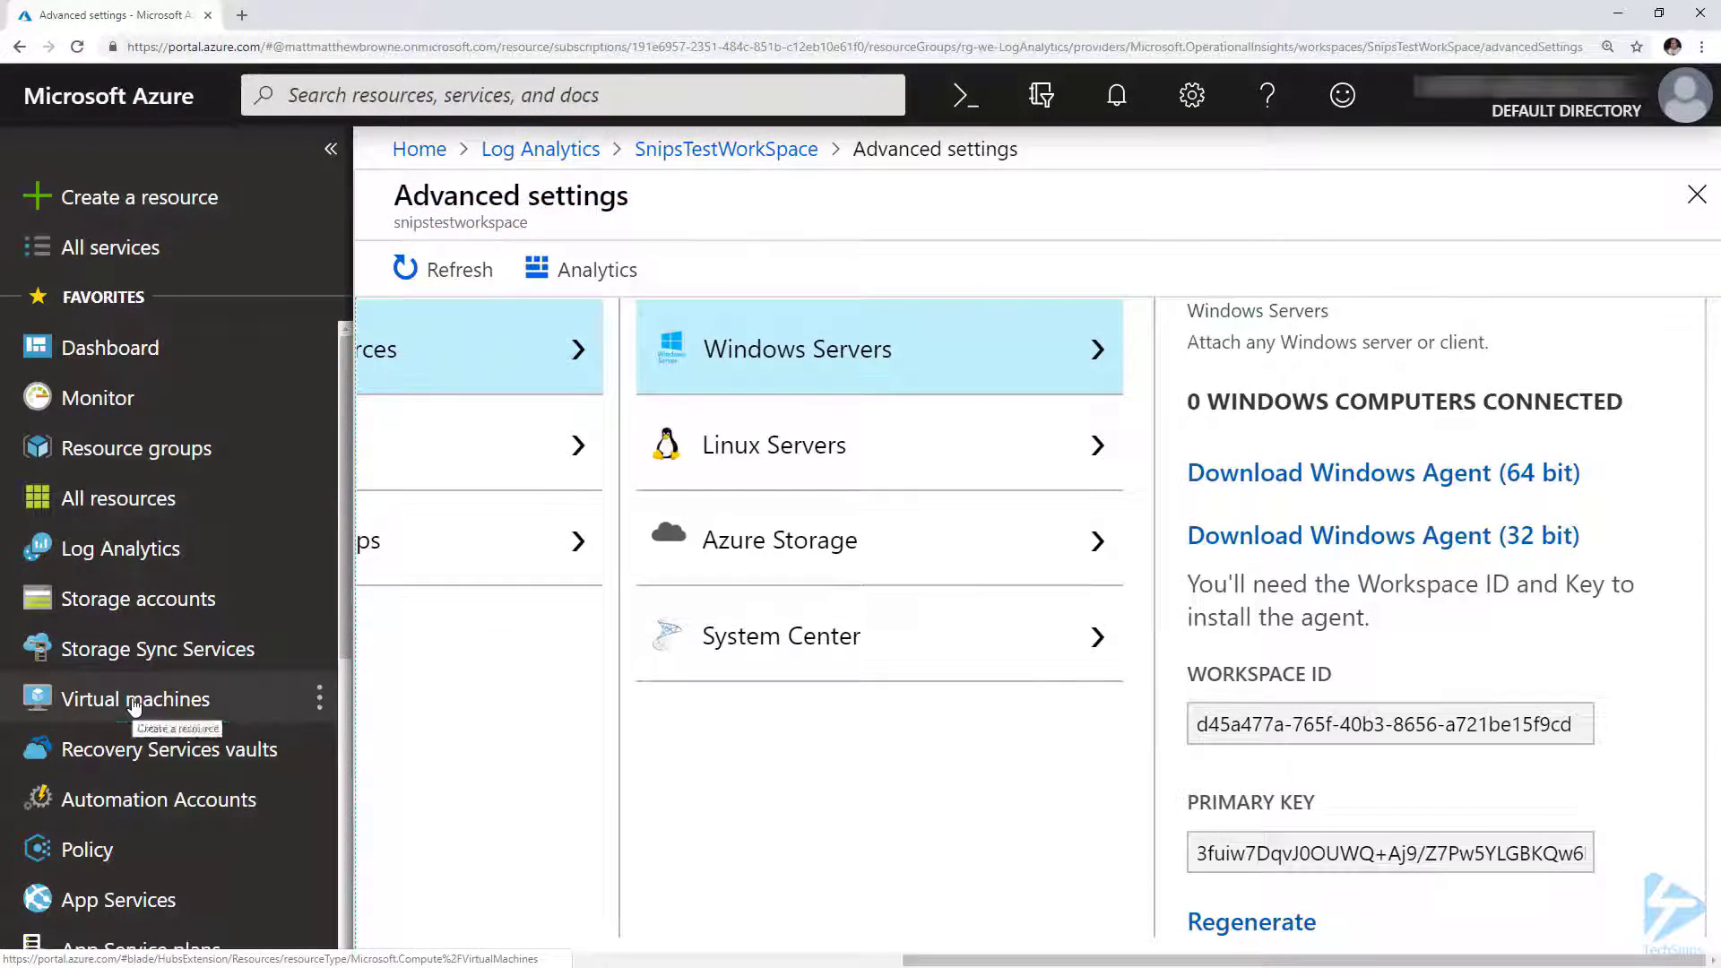
# Step: Check TestVM1's Extensions page for the new Microsoft.EnterpriseCloud.Monitoring extension
pyautogui.click(136, 699)
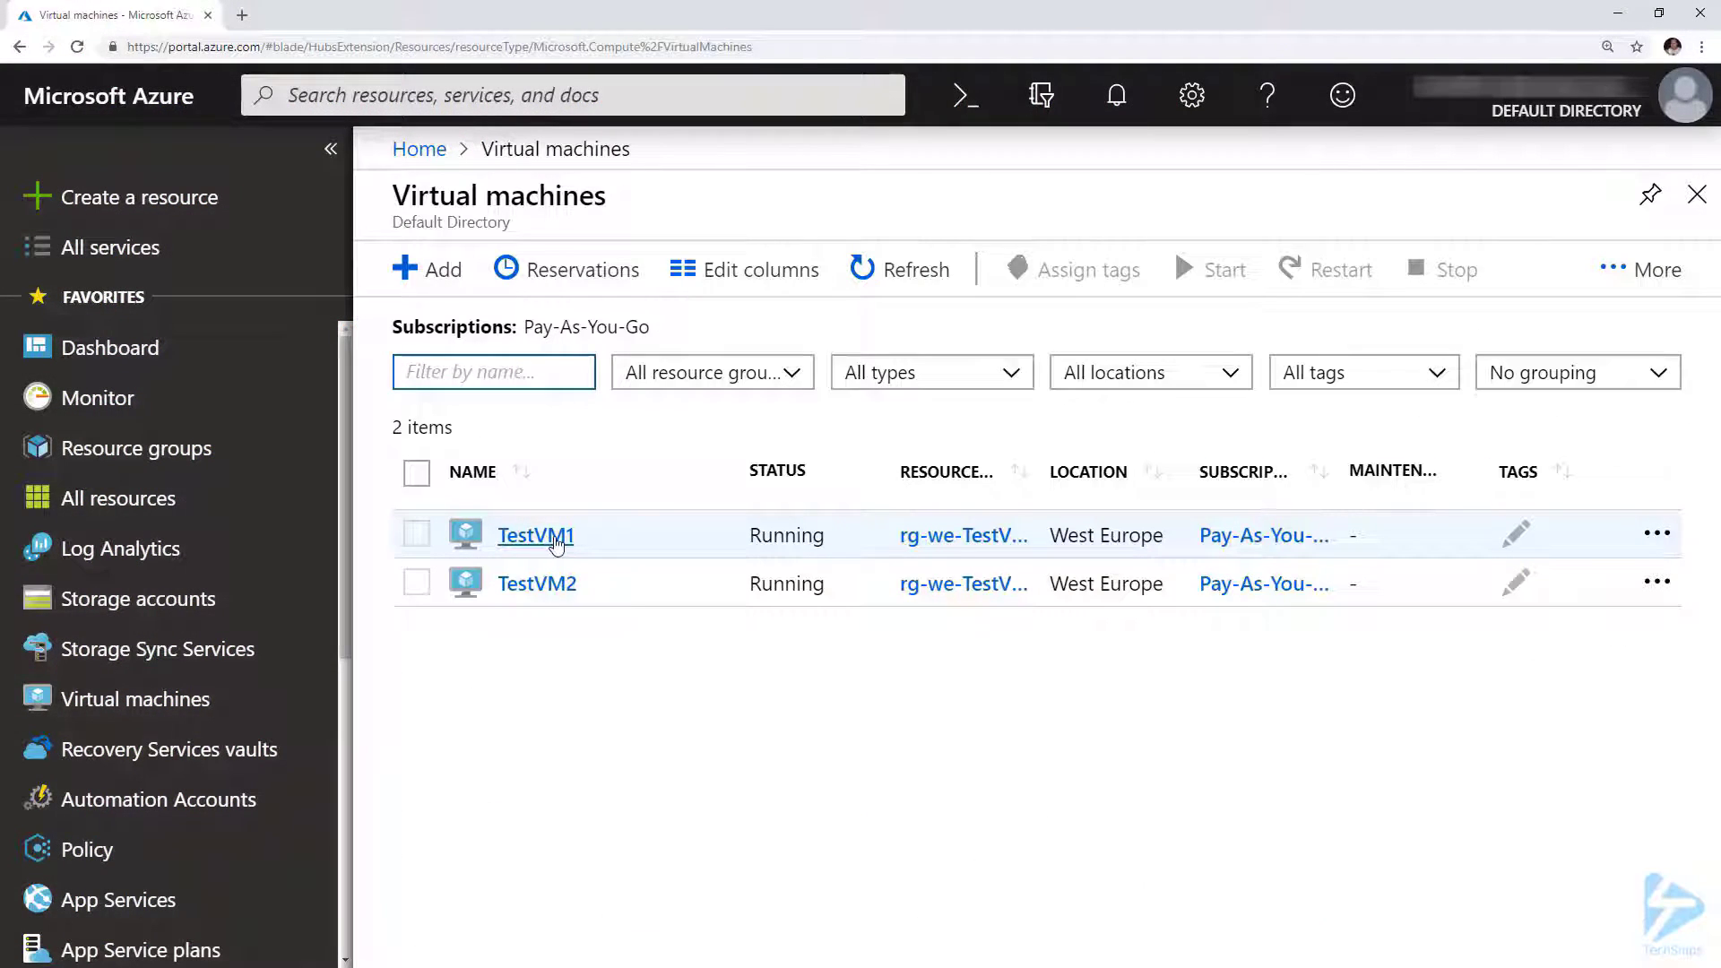
pyautogui.click(536, 534)
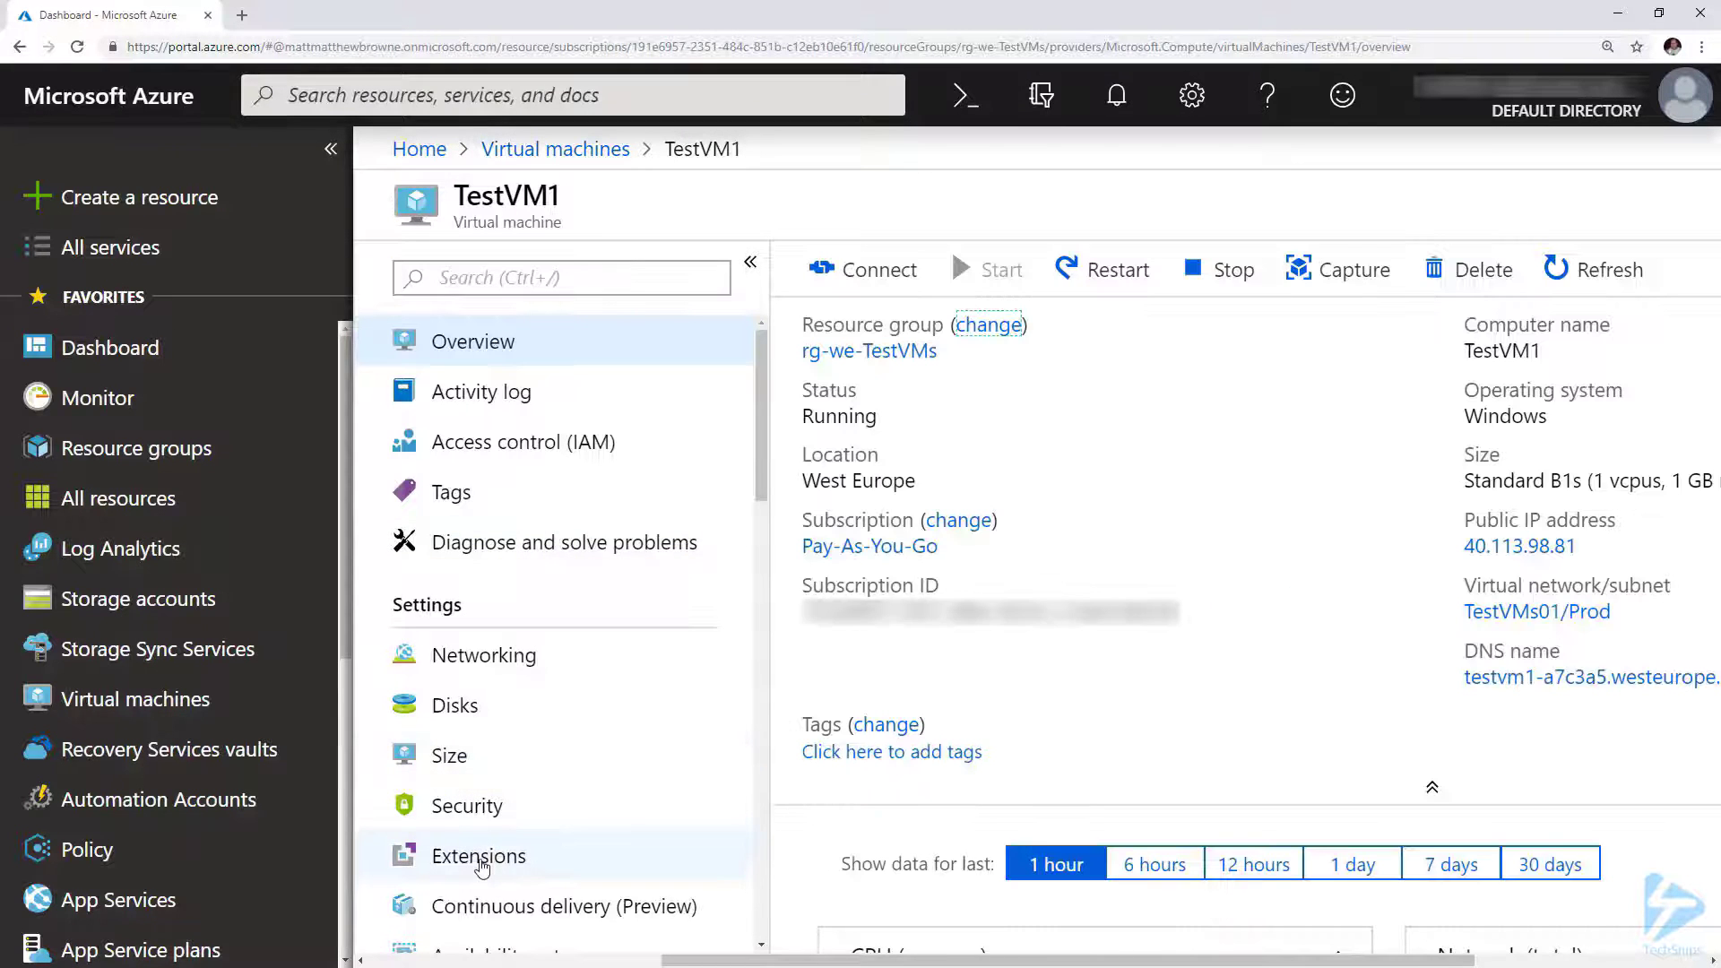
pyautogui.click(478, 855)
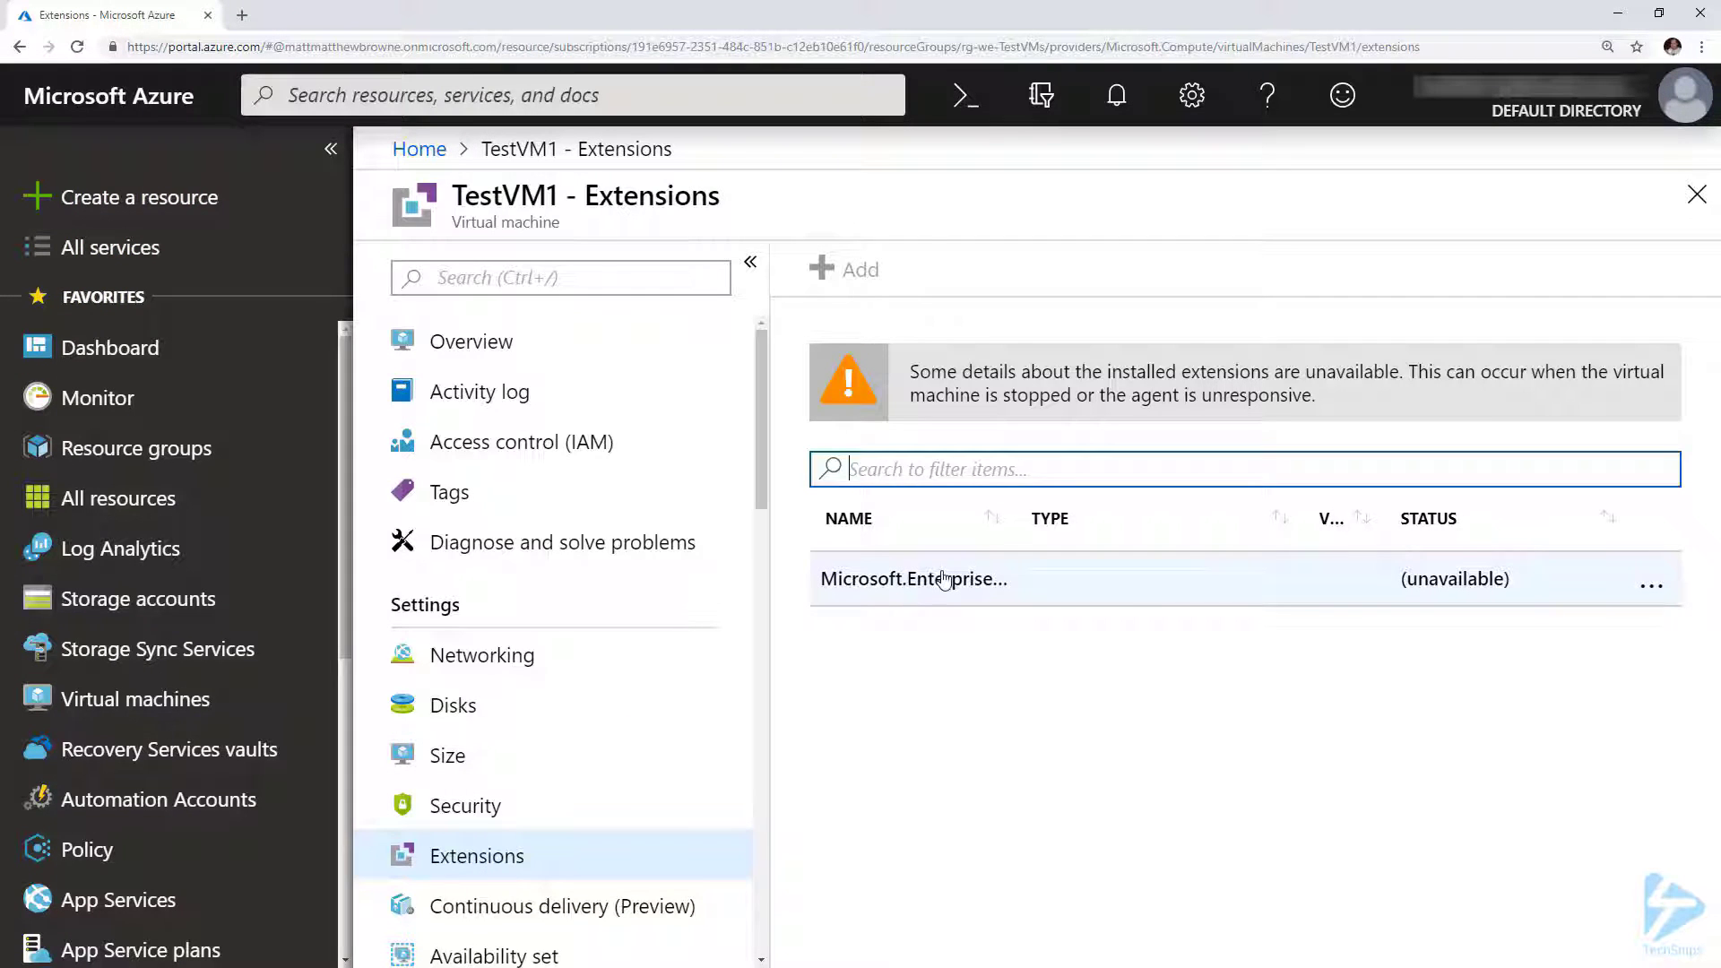
pyautogui.click(914, 578)
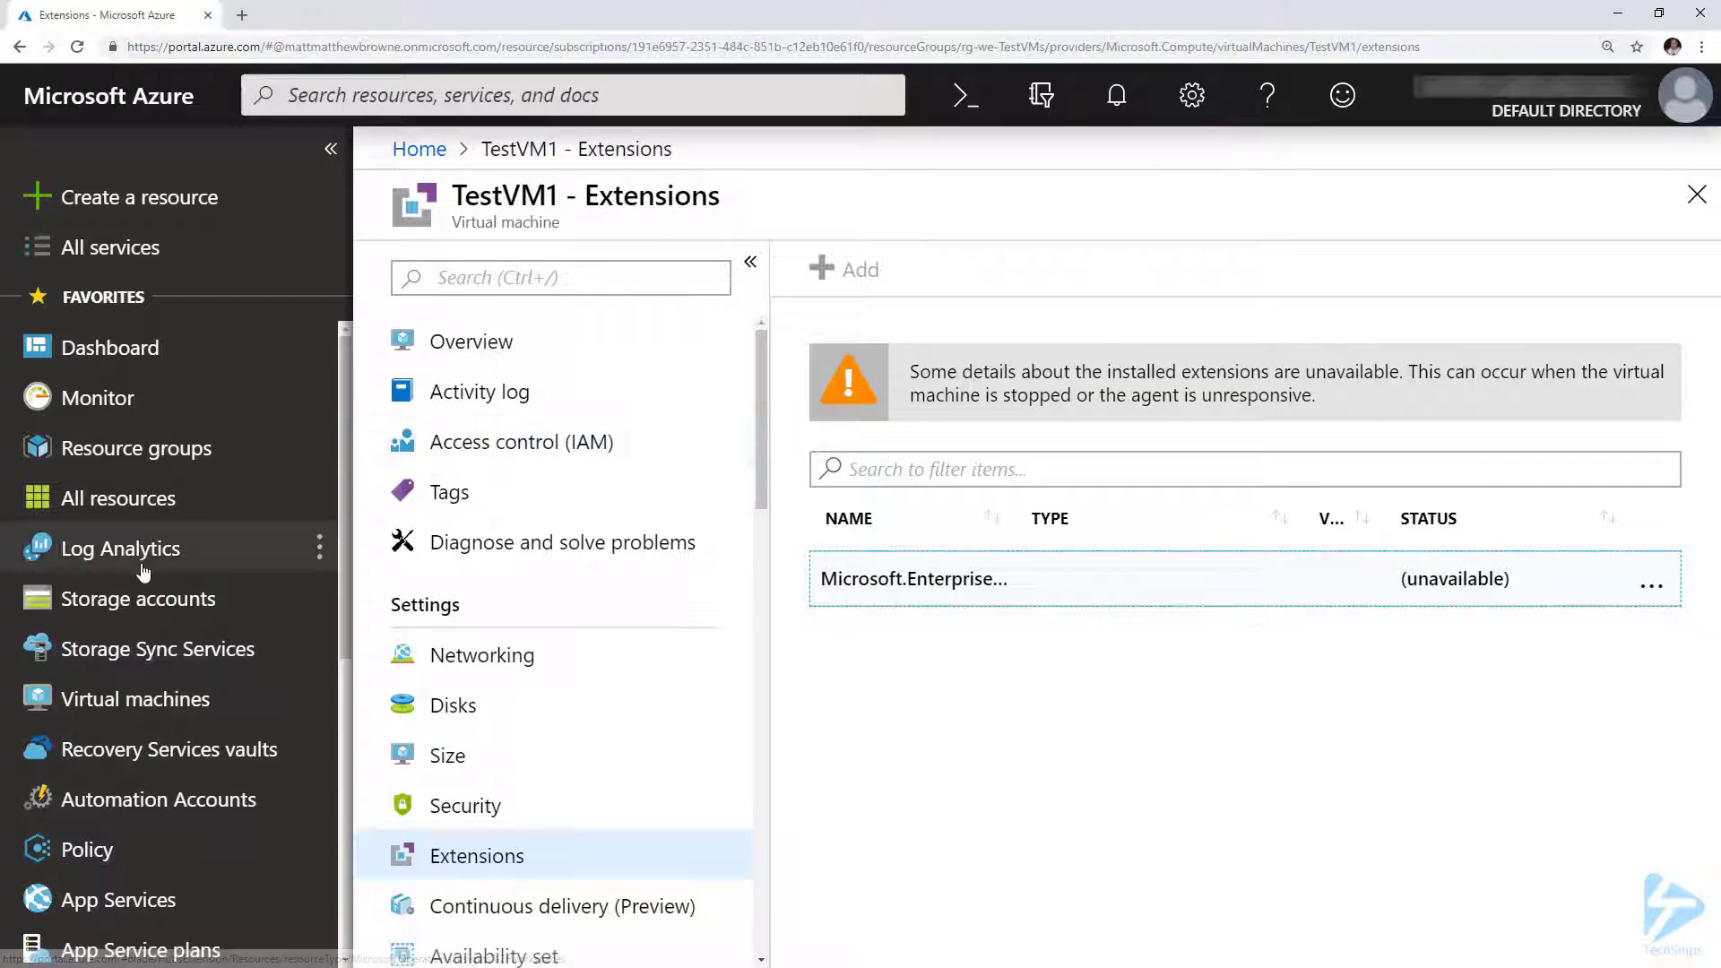
# Step: View SnipsTestWorkSpace's virtual machine data sources: TestVM1 Connecting, TestVM2 Not connected
pyautogui.click(121, 547)
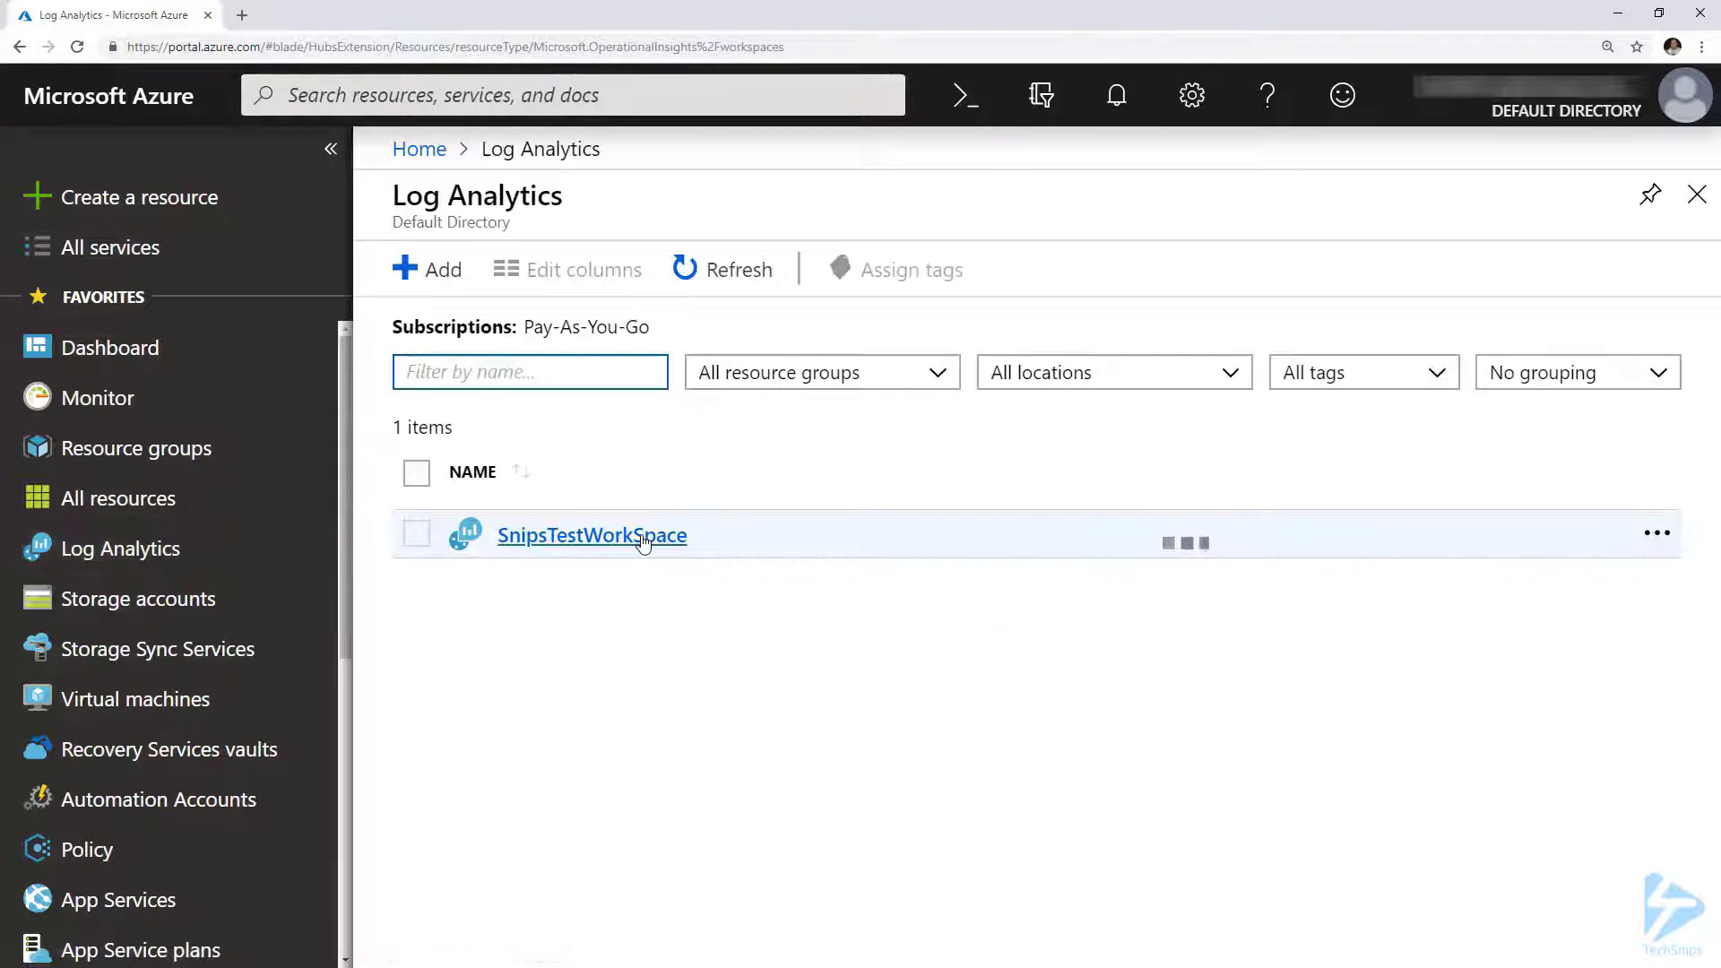
pyautogui.click(591, 534)
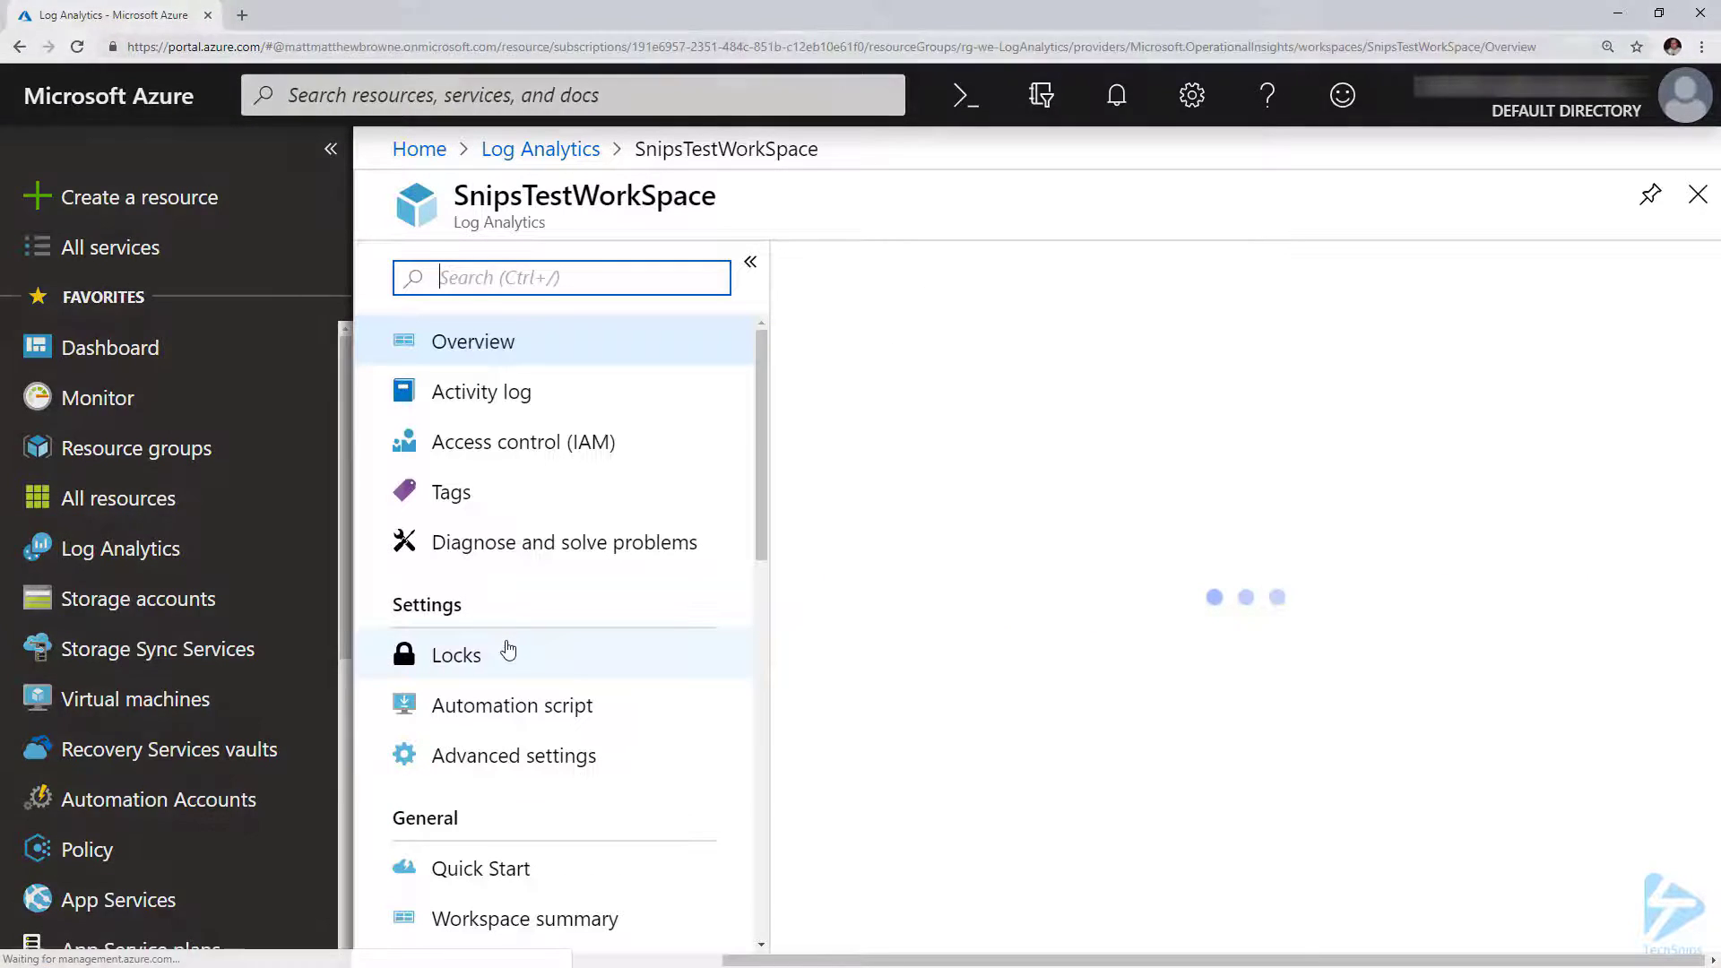
pyautogui.click(474, 342)
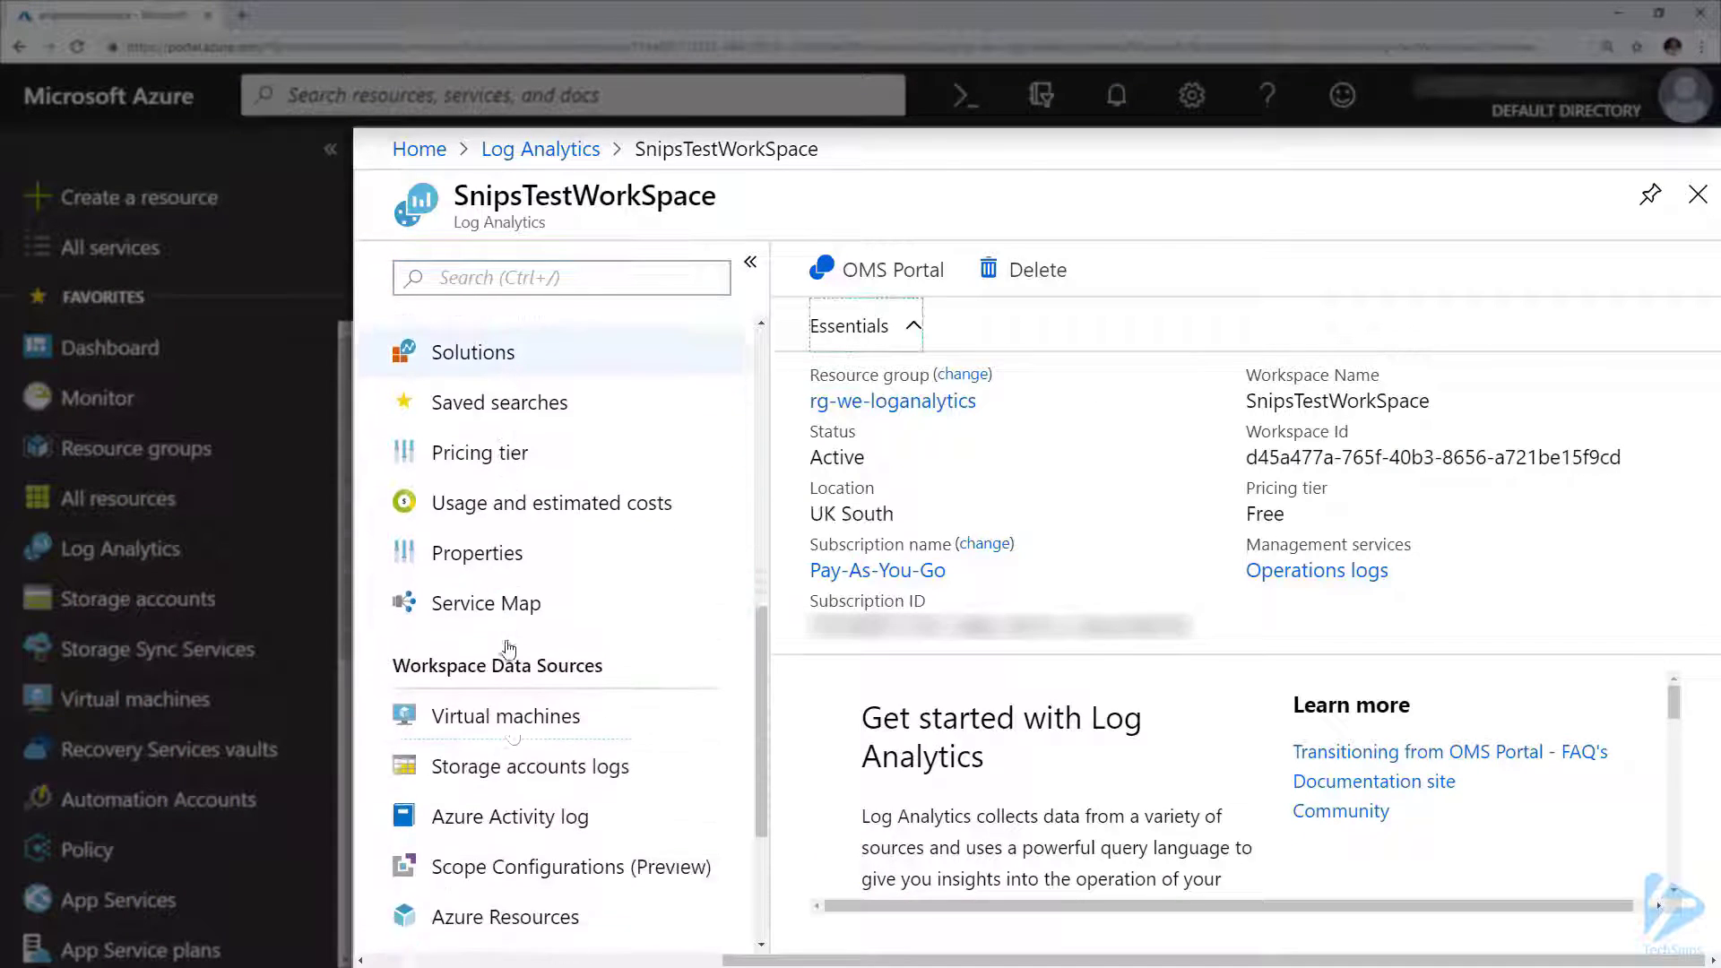
pyautogui.click(505, 715)
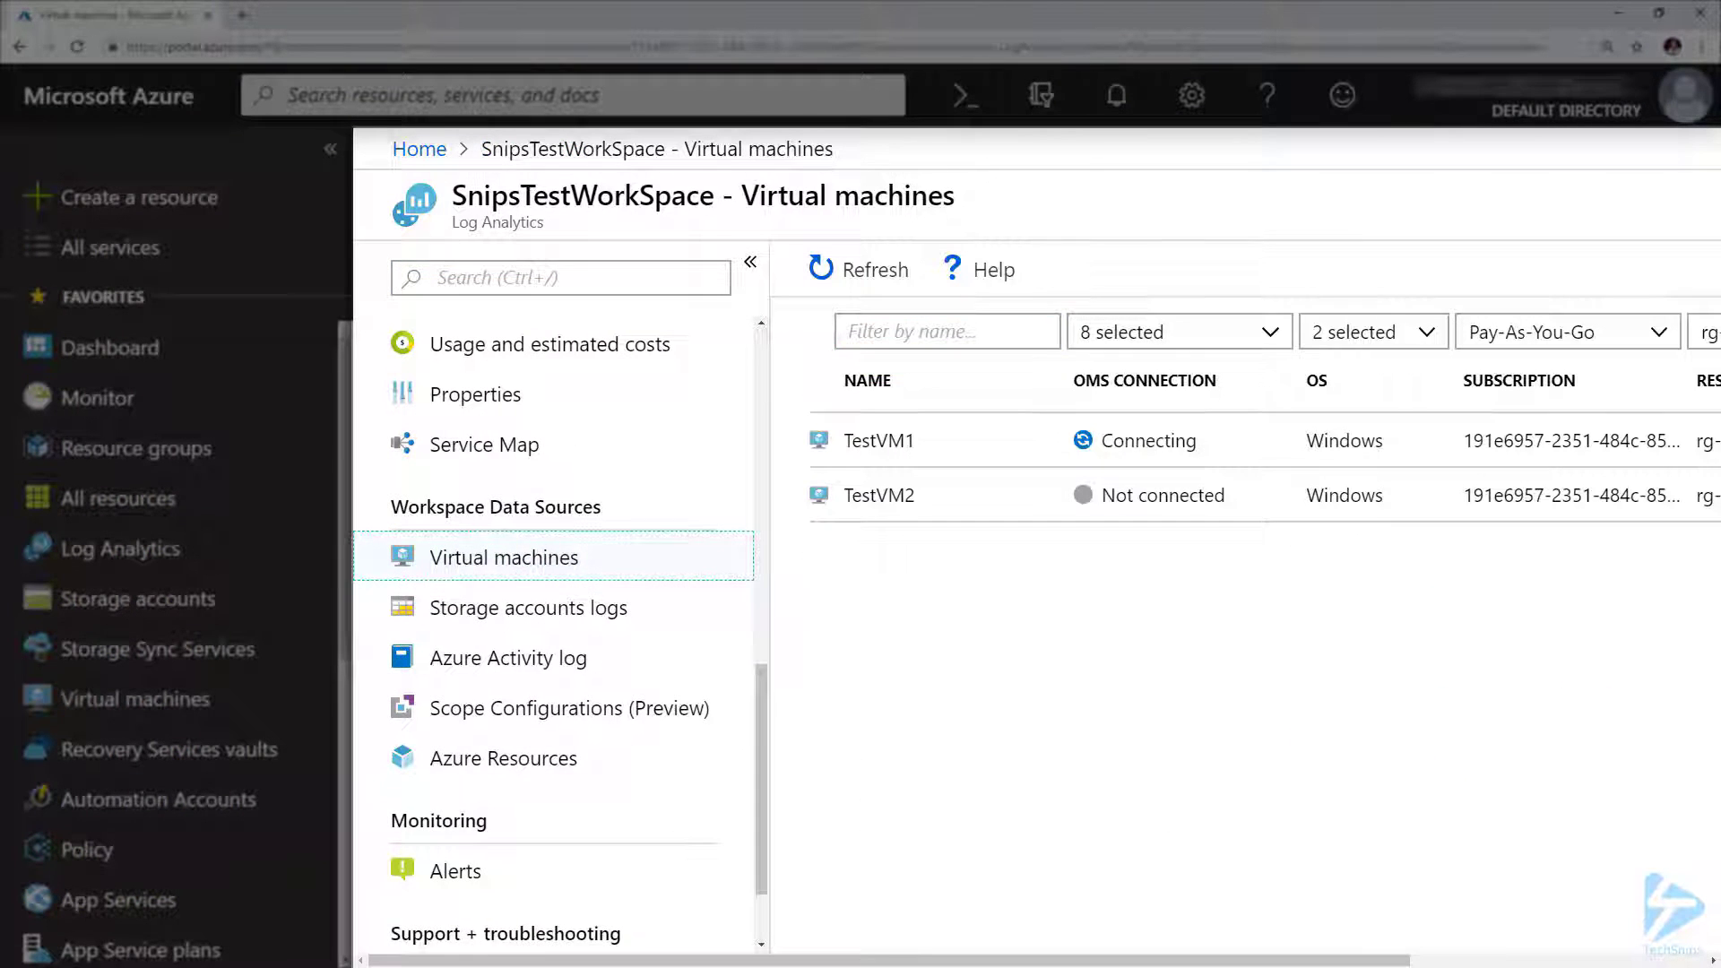
pyautogui.click(878, 440)
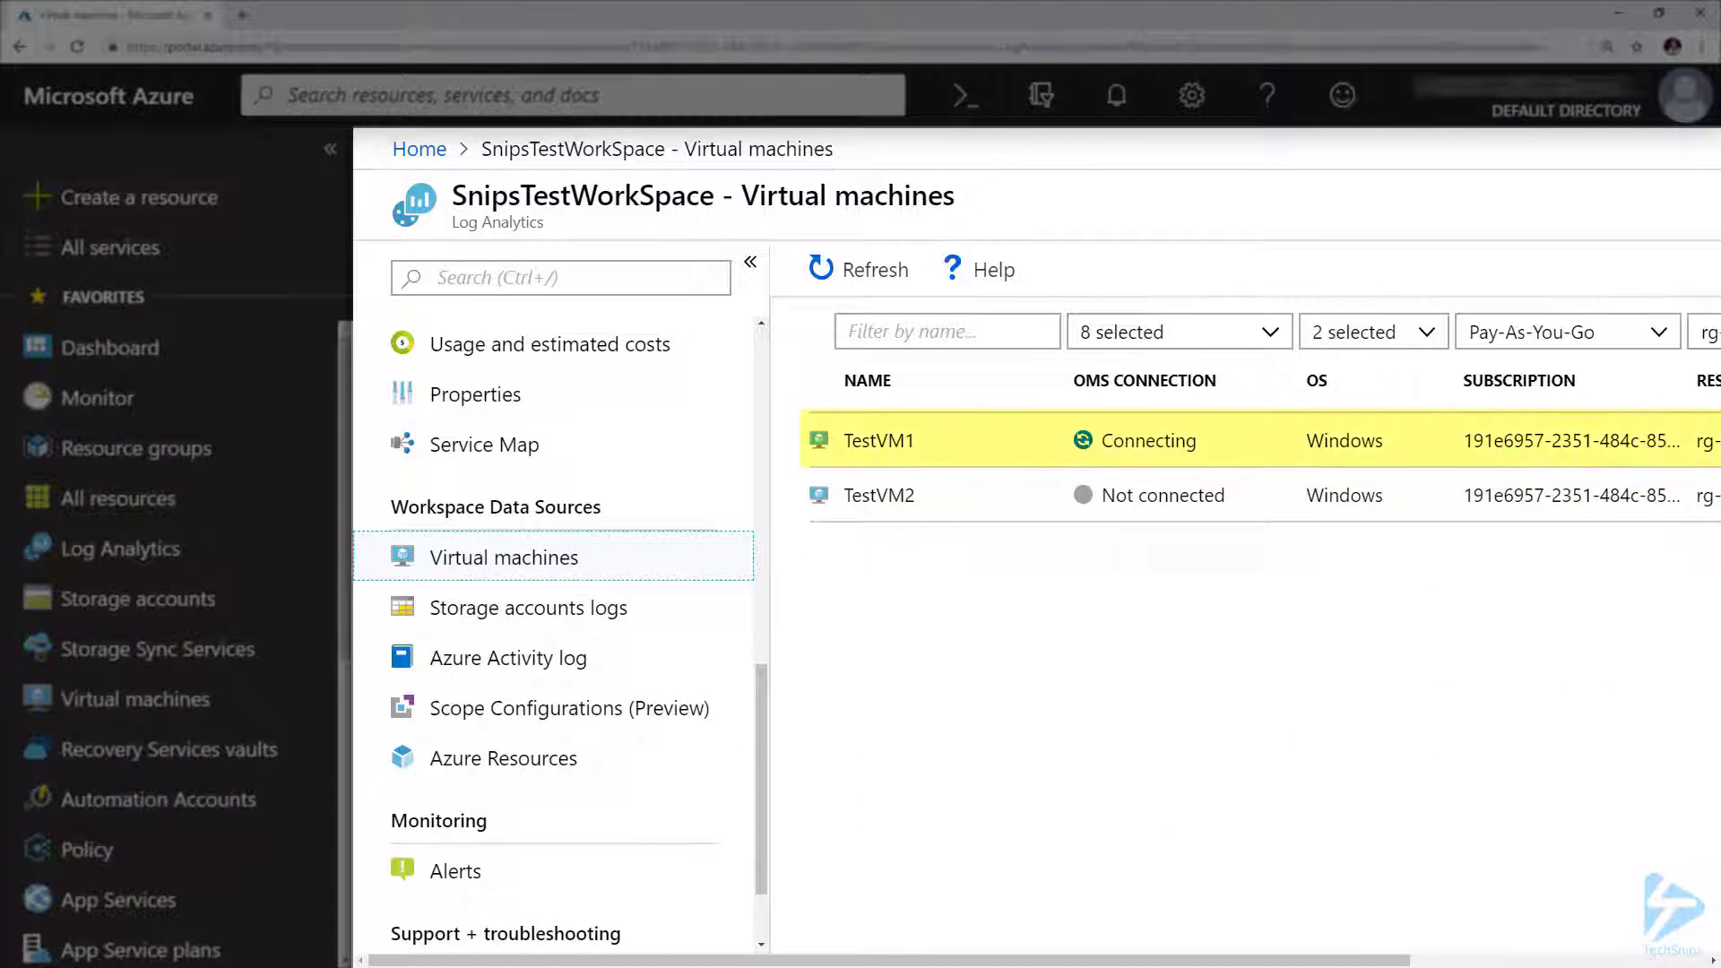